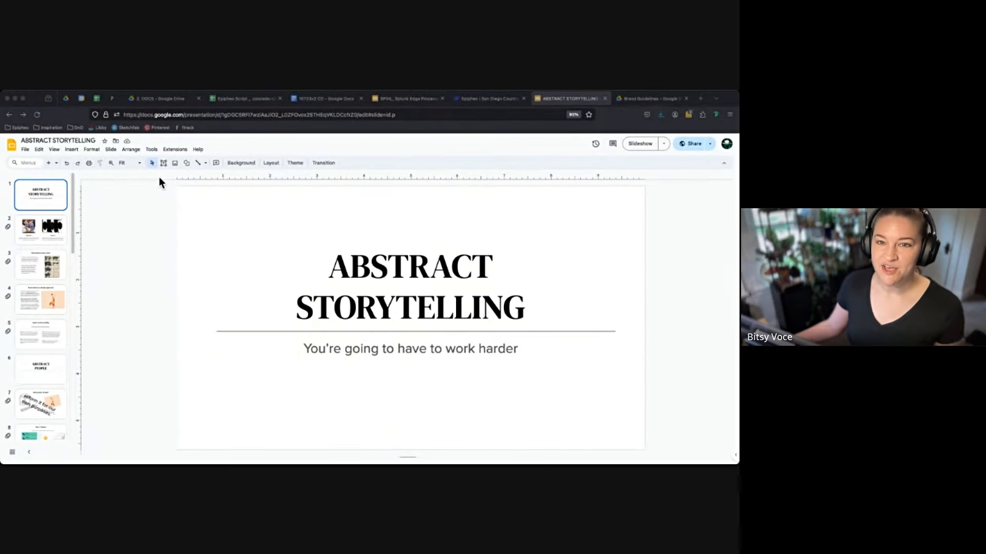
pyautogui.moveTo(187, 213)
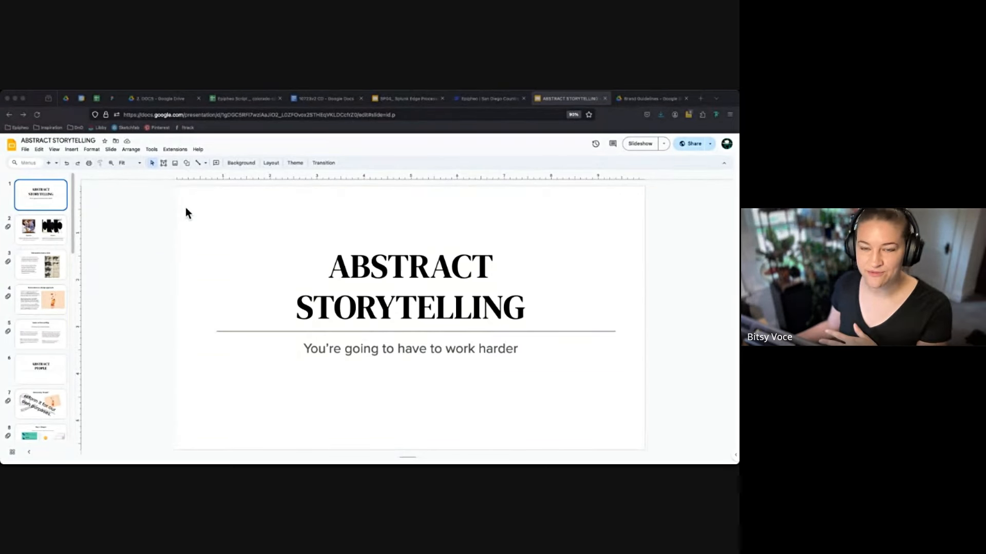
pyautogui.moveTo(340, 223)
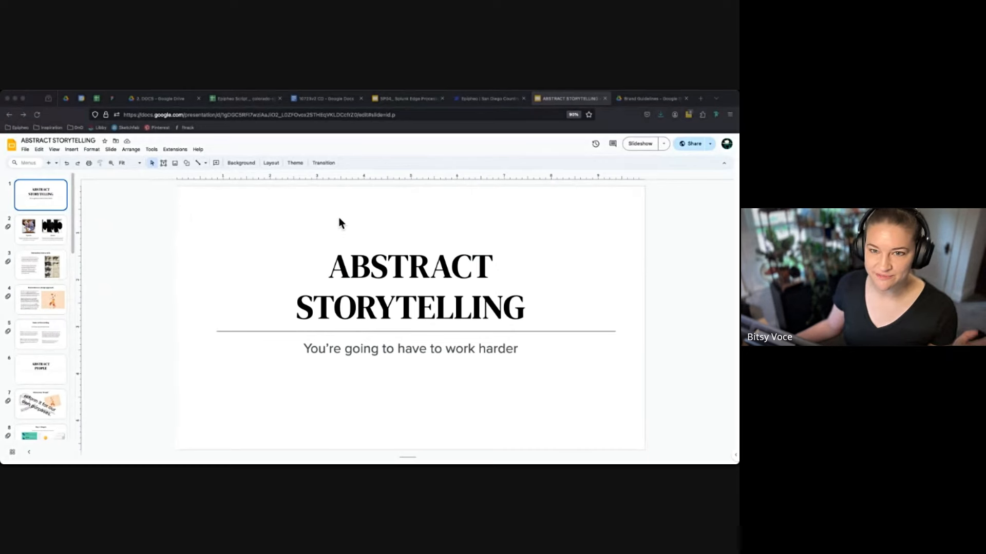
pyautogui.moveTo(673, 170)
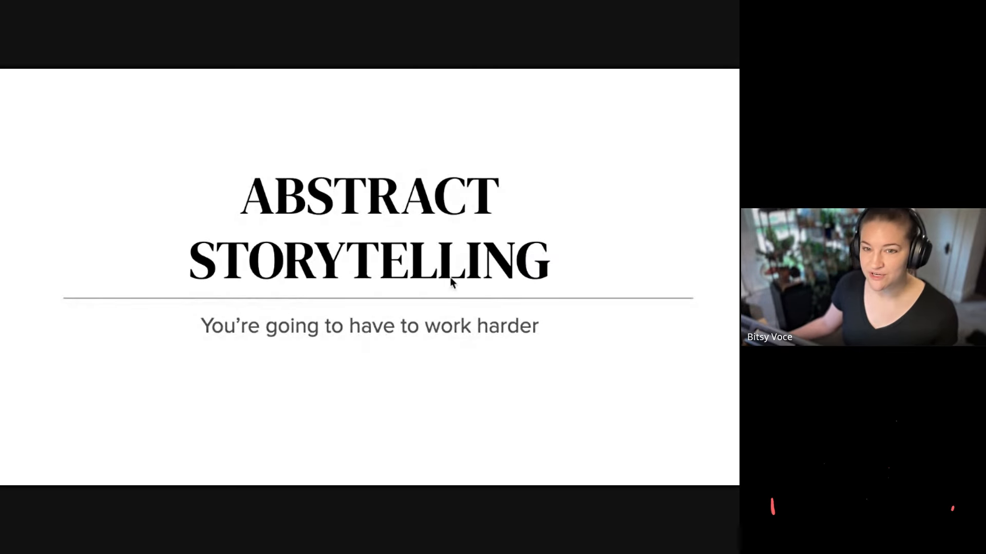
pyautogui.moveTo(530, 330)
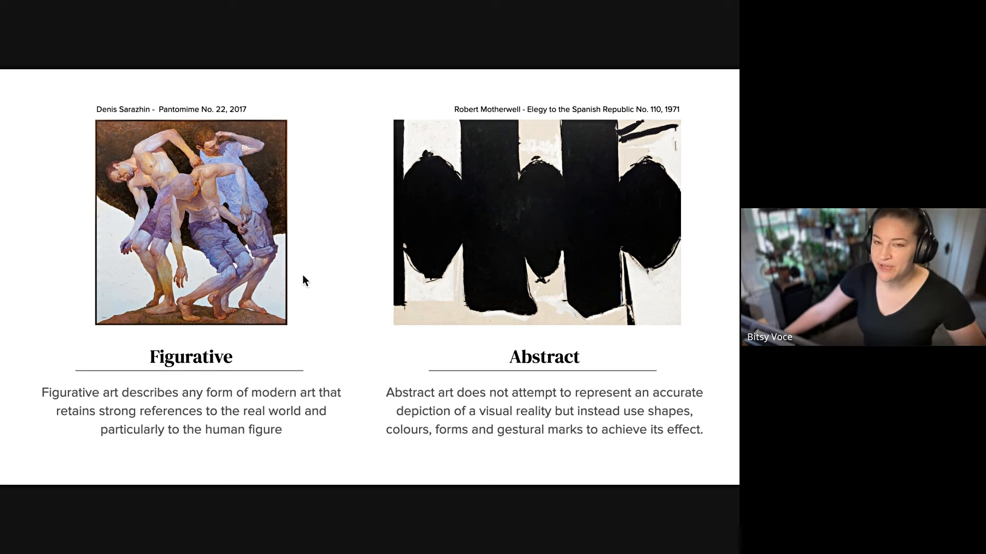
pyautogui.moveTo(367, 328)
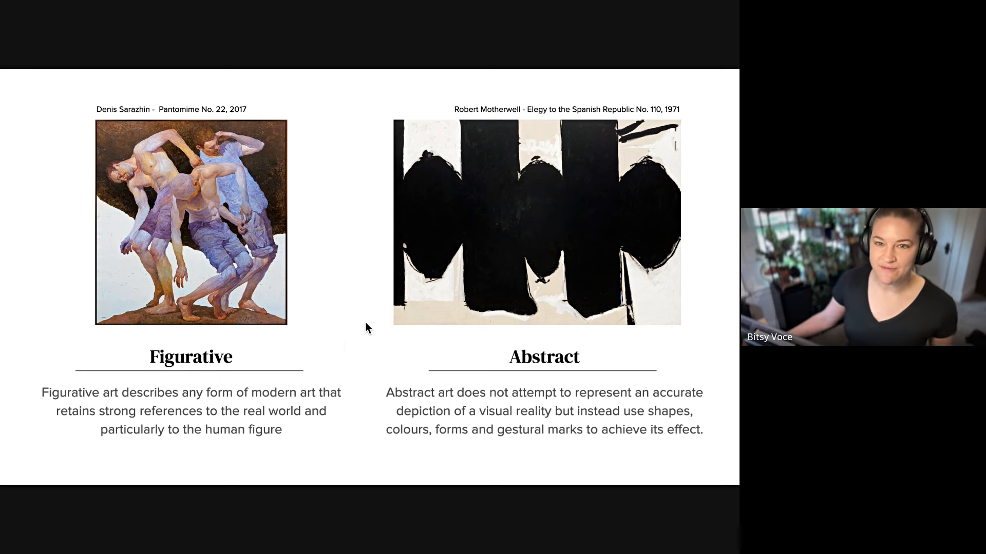
pyautogui.moveTo(378, 332)
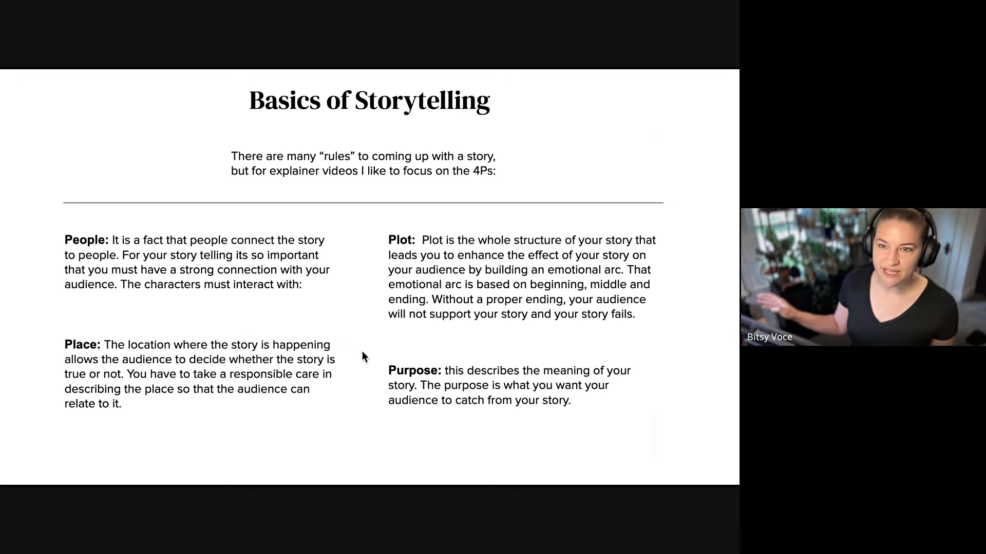
pyautogui.moveTo(479, 416)
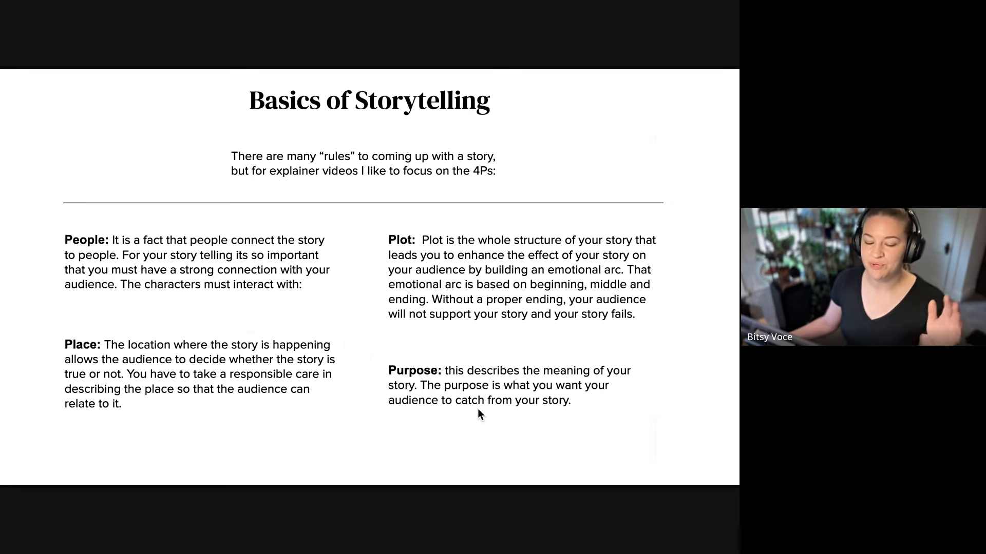
pyautogui.moveTo(492, 355)
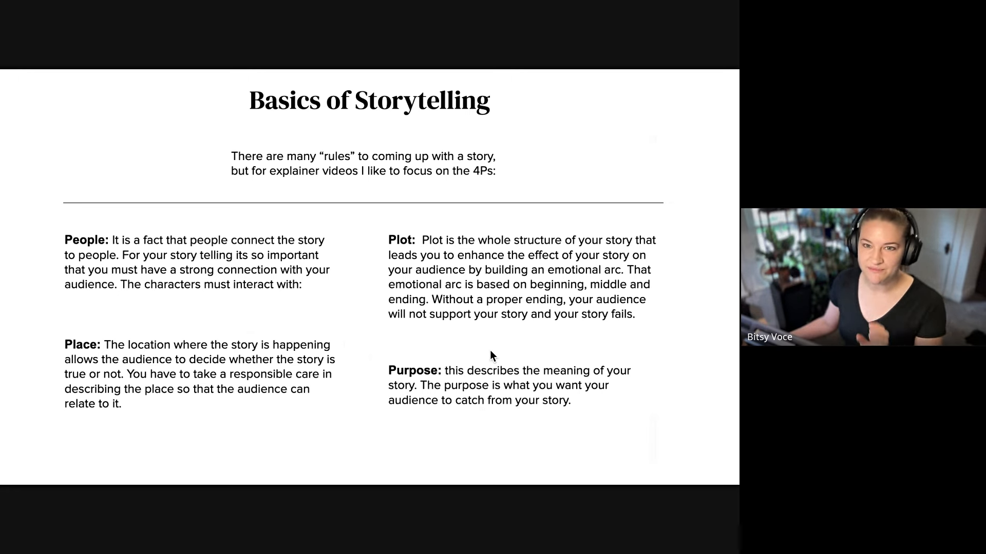
pyautogui.moveTo(444, 374)
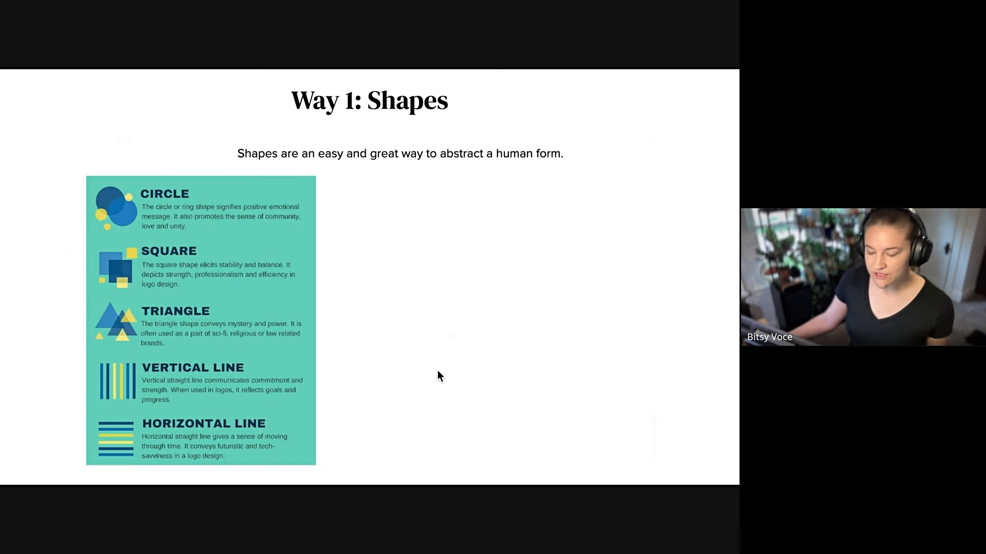
pyautogui.moveTo(413, 361)
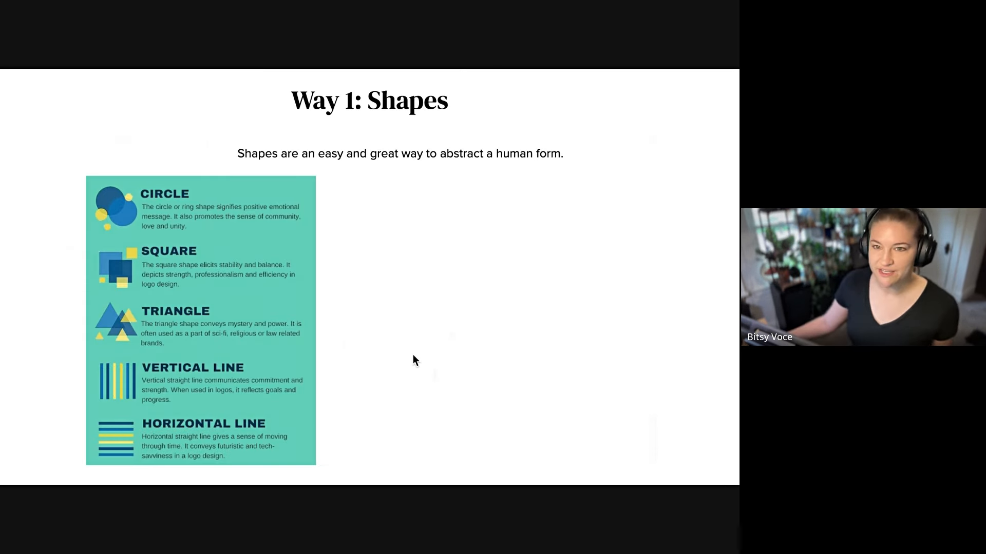
pyautogui.moveTo(432, 366)
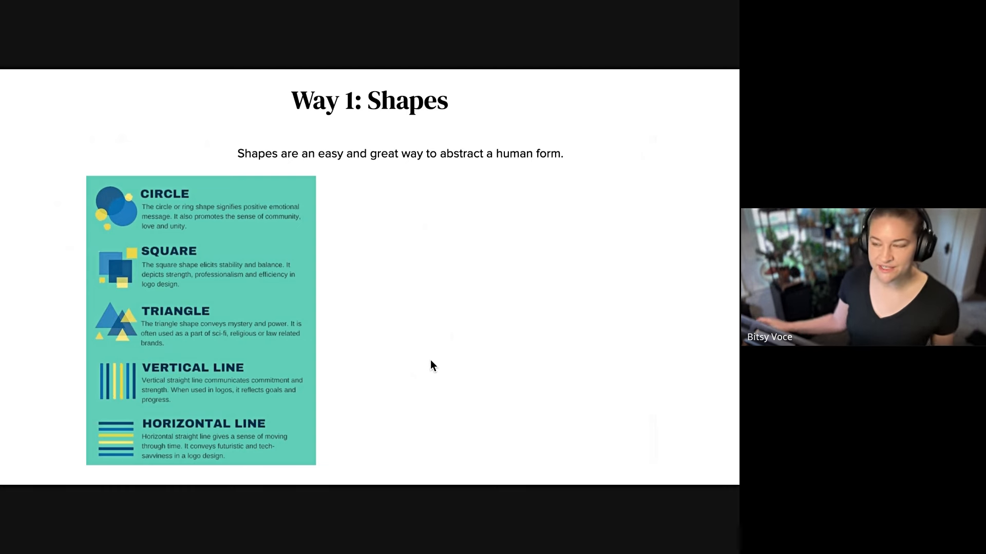
pyautogui.moveTo(491, 364)
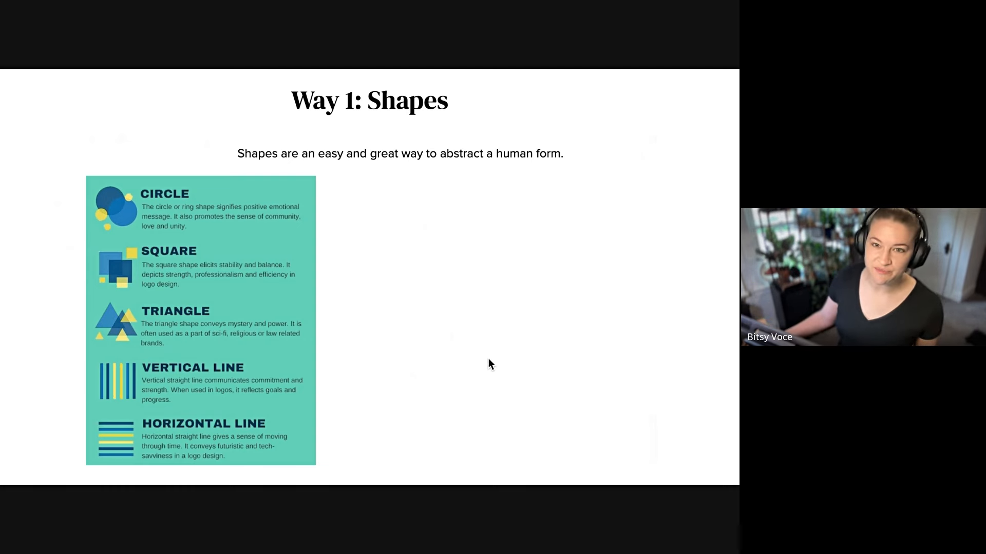
pyautogui.moveTo(520, 337)
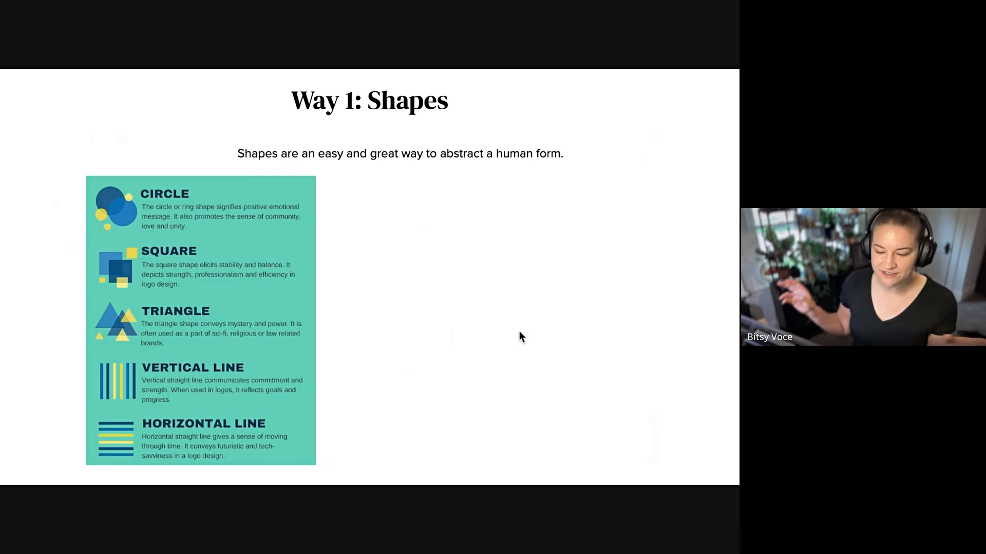
pyautogui.moveTo(509, 226)
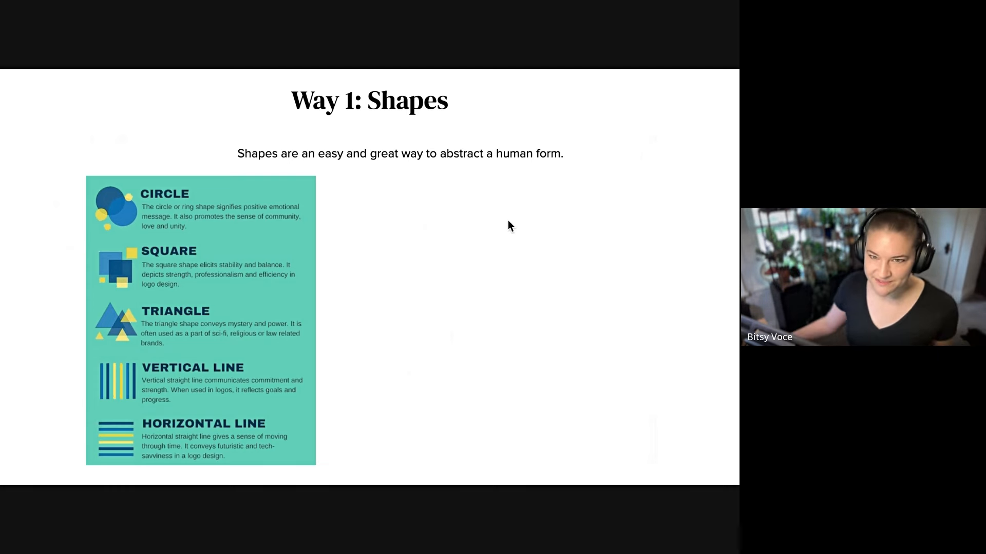
pyautogui.moveTo(345, 325)
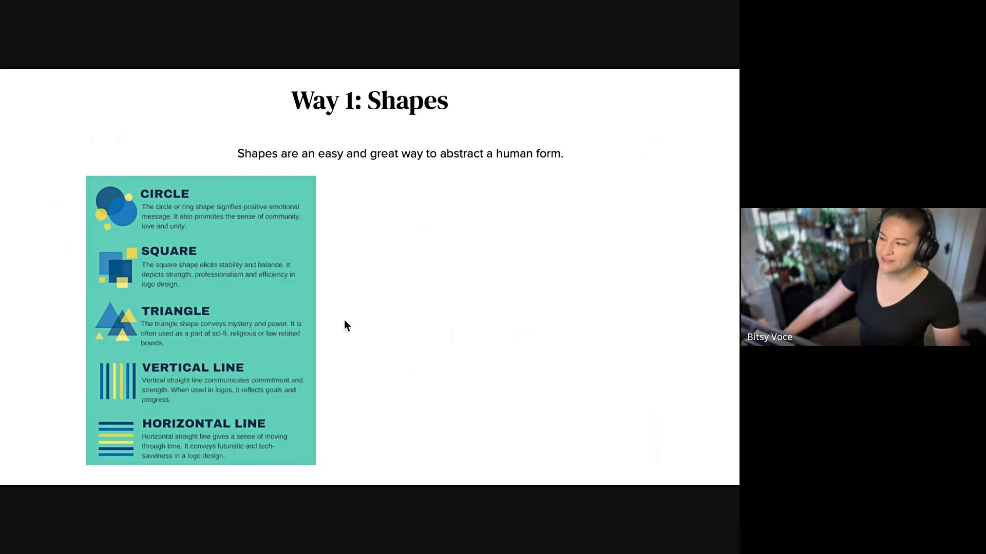
pyautogui.moveTo(351, 283)
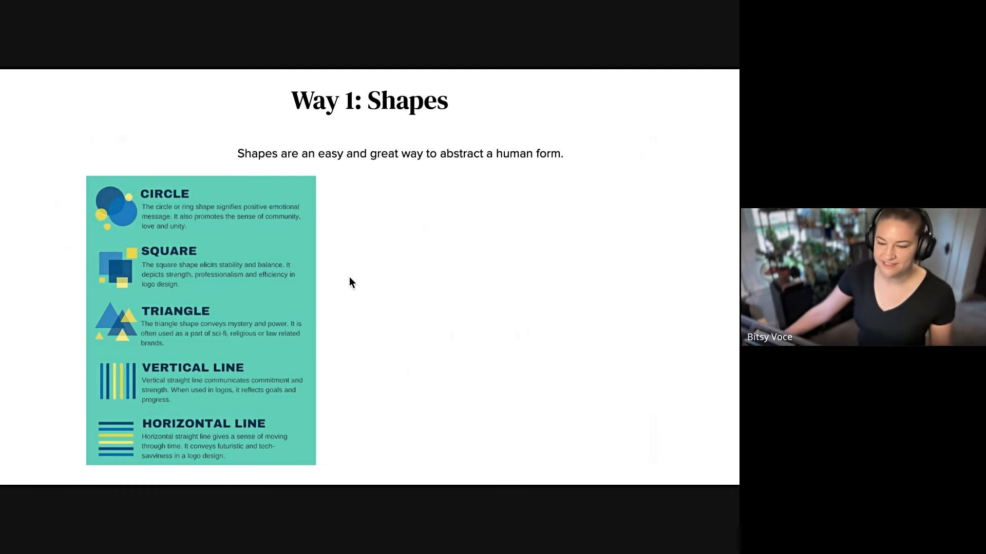
pyautogui.moveTo(431, 289)
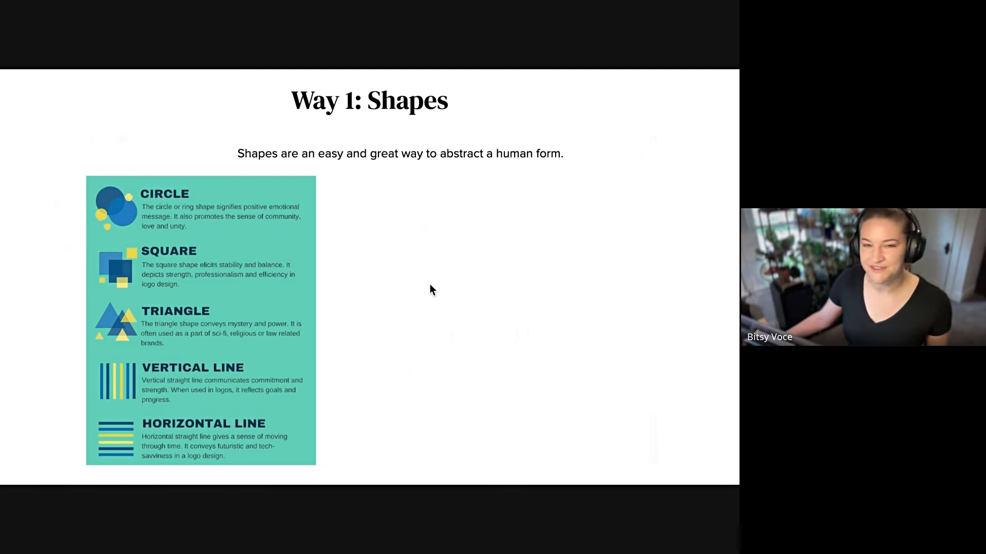
pyautogui.moveTo(422, 295)
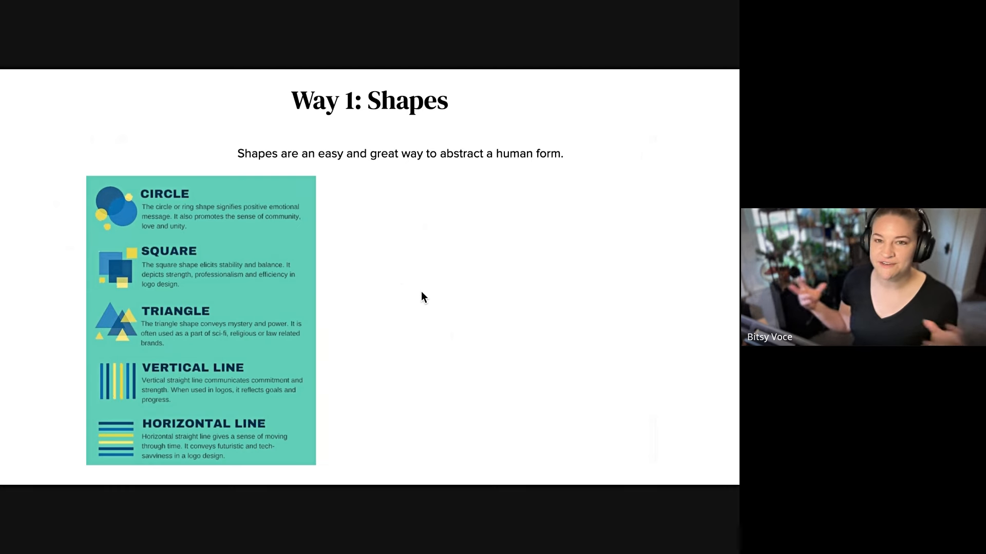
pyautogui.moveTo(473, 252)
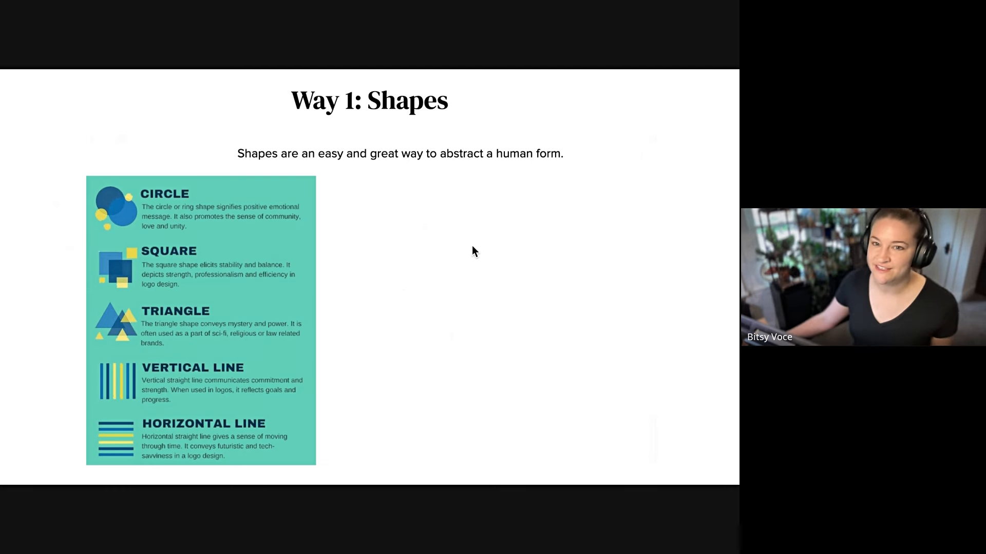
pyautogui.moveTo(409, 271)
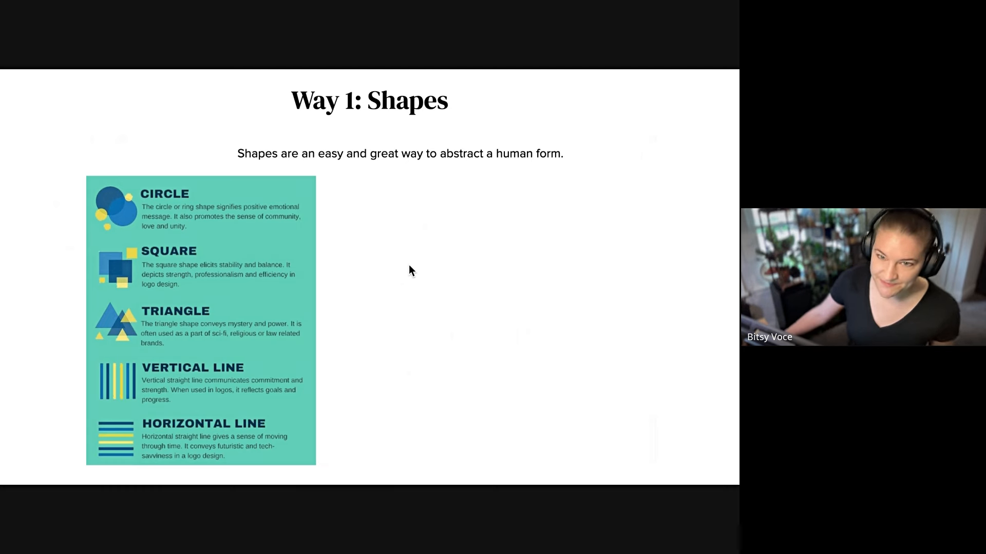
pyautogui.moveTo(424, 326)
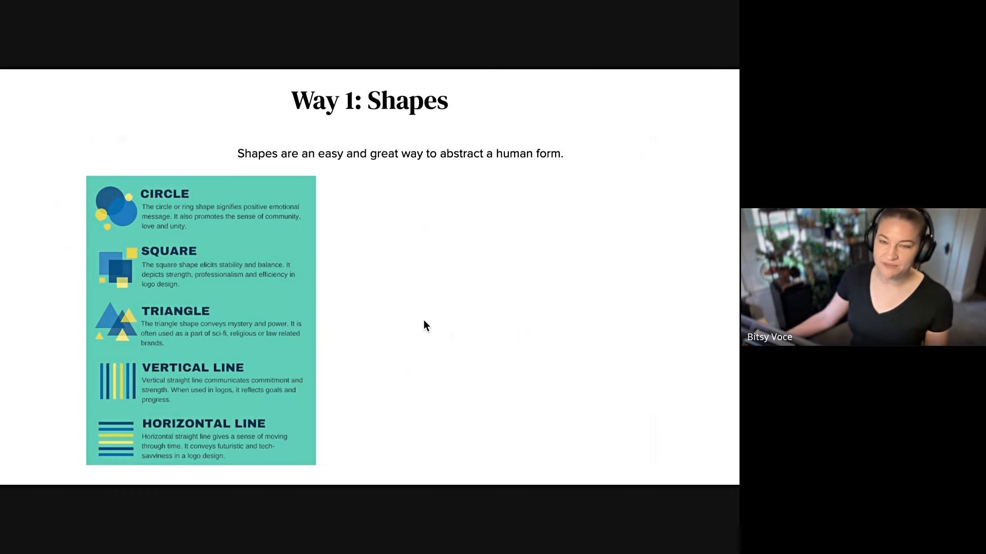
pyautogui.moveTo(212, 443)
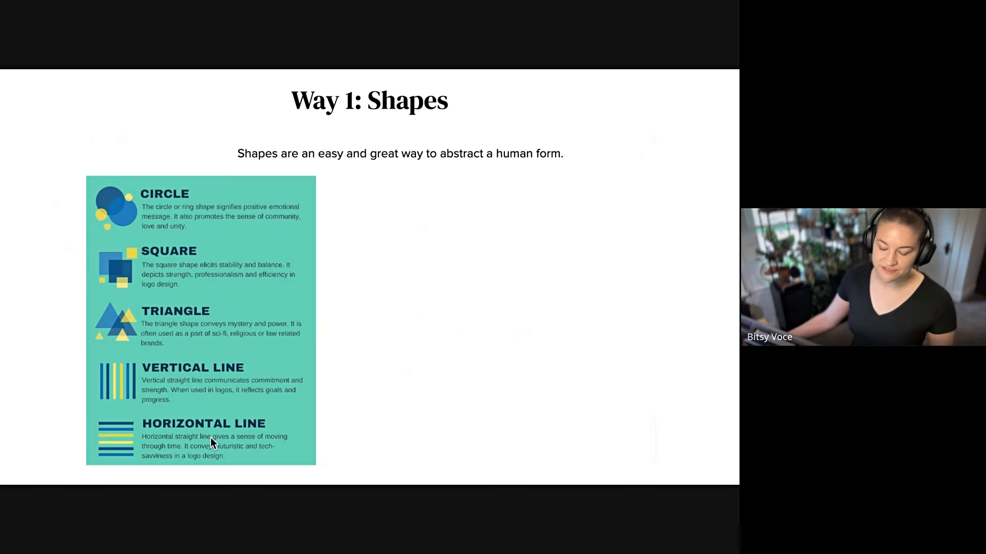
pyautogui.moveTo(349, 445)
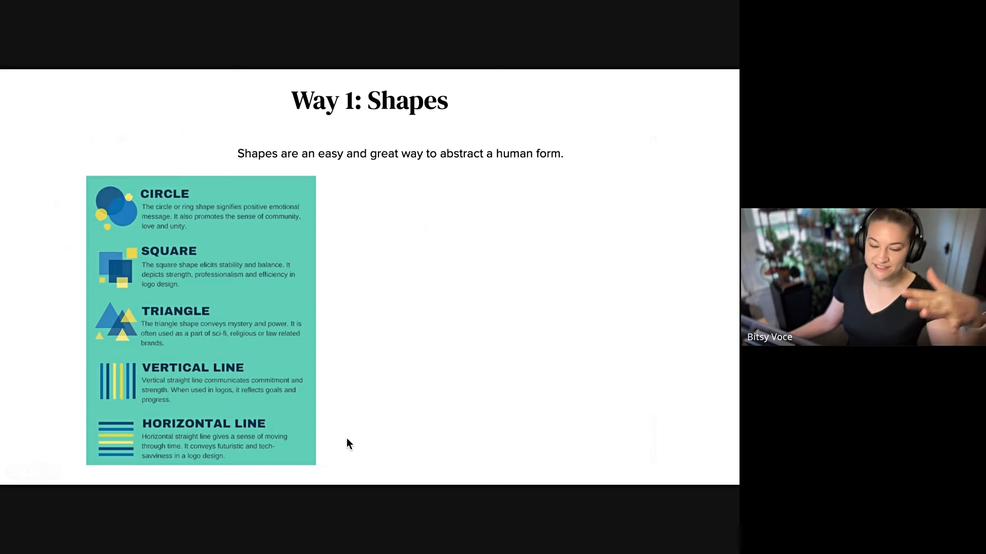
pyautogui.moveTo(339, 444)
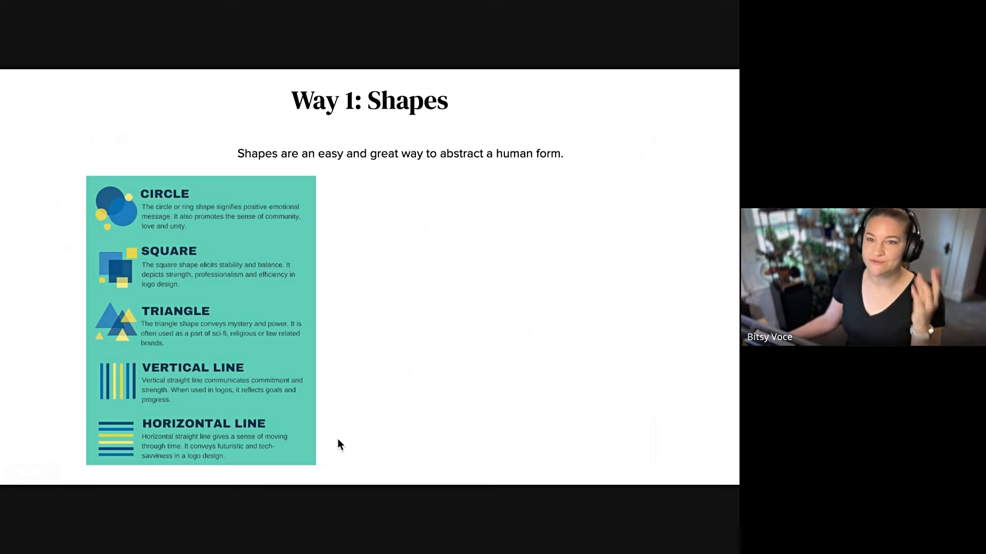
pyautogui.moveTo(334, 435)
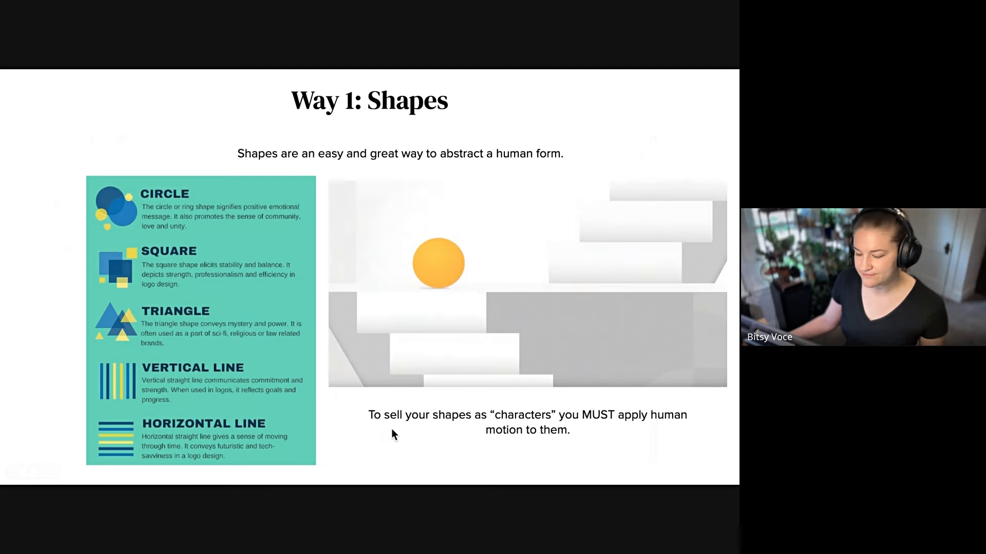
pyautogui.moveTo(578, 436)
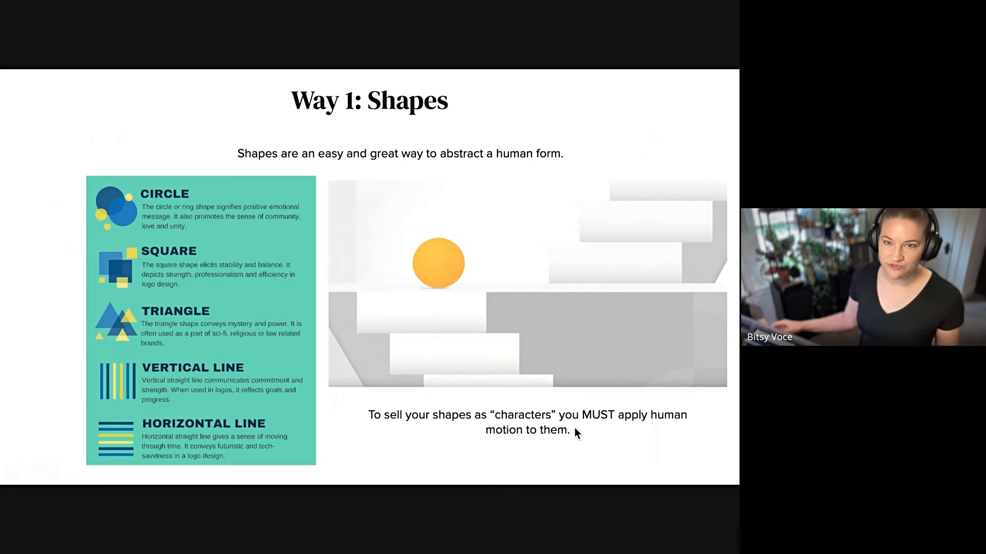
pyautogui.moveTo(508, 309)
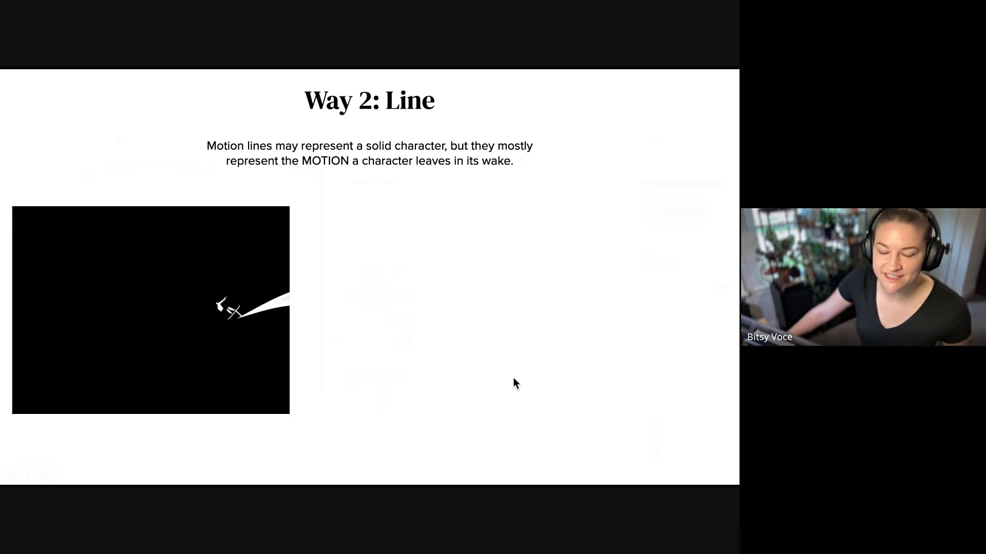
pyautogui.moveTo(493, 357)
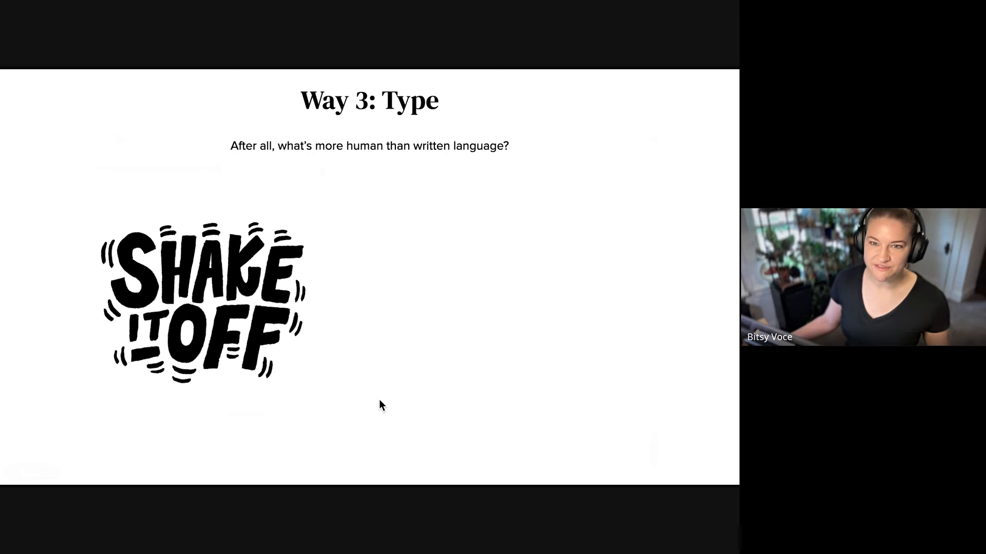
pyautogui.moveTo(353, 400)
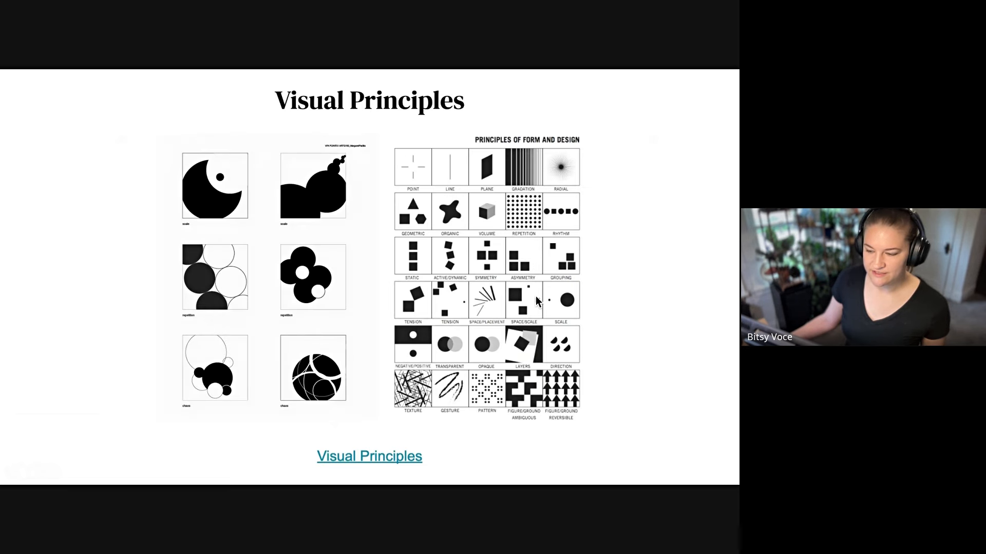
pyautogui.moveTo(653, 319)
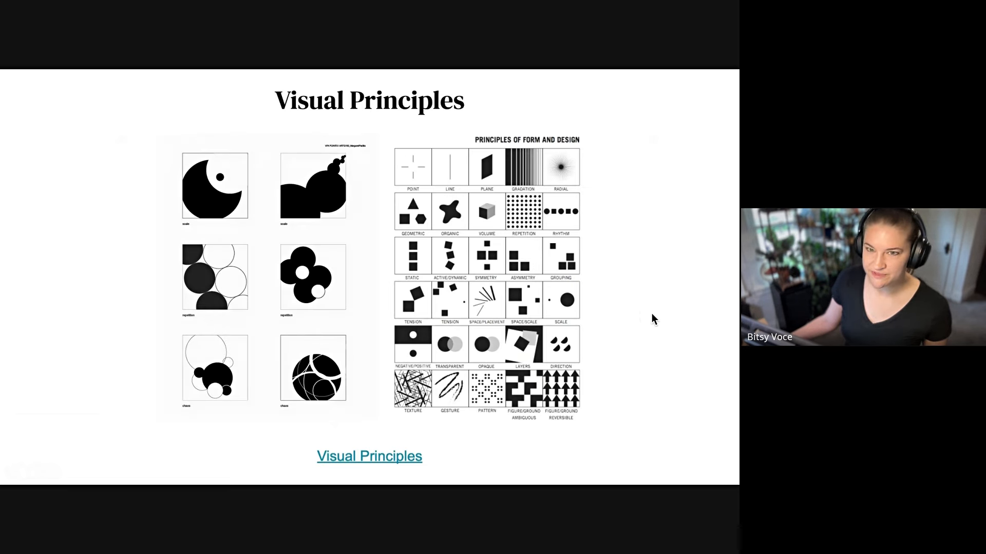
pyautogui.moveTo(649, 342)
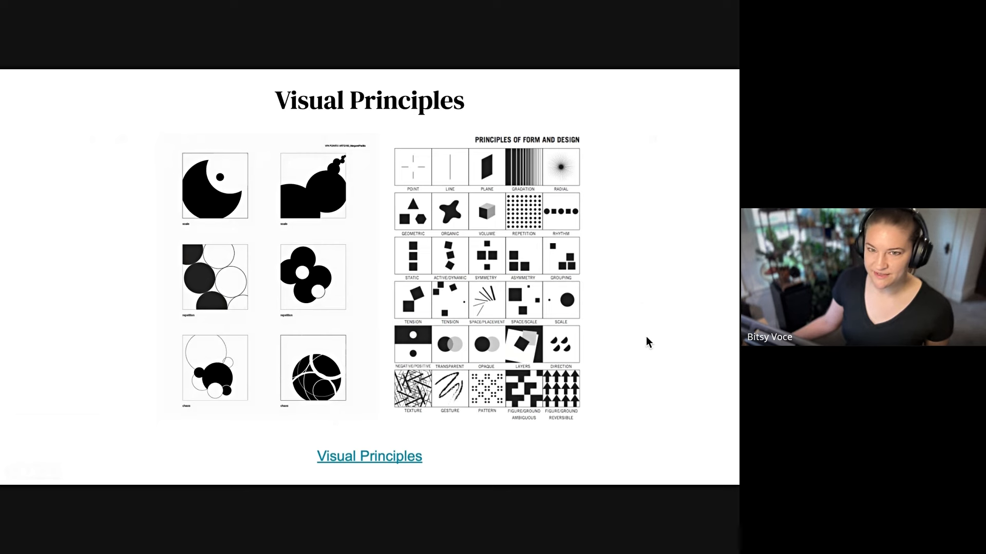
pyautogui.moveTo(633, 364)
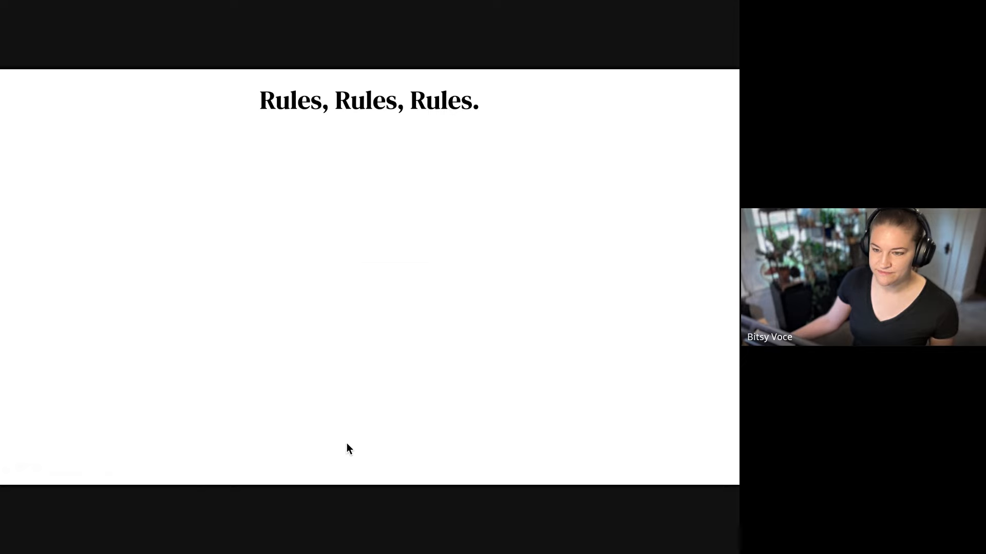
pyautogui.moveTo(516, 267)
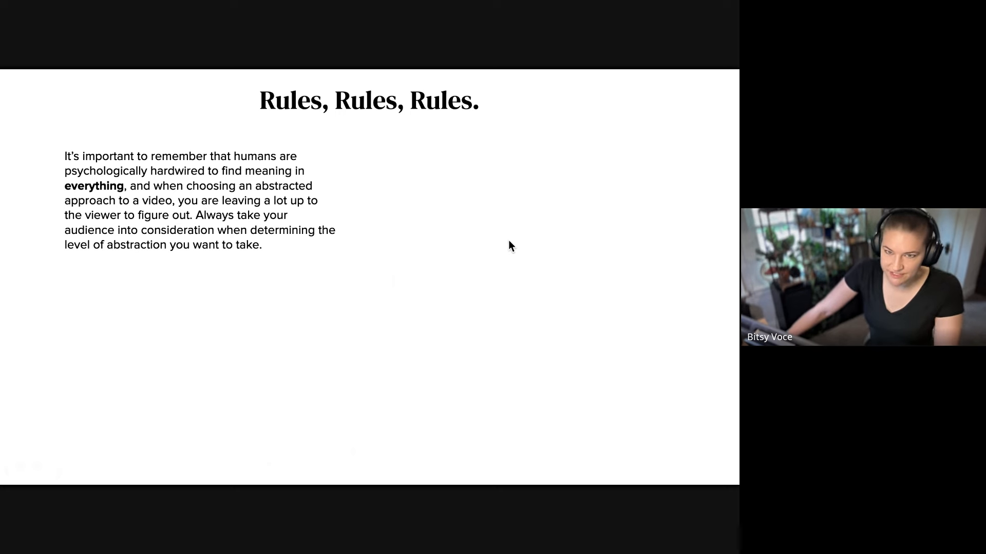
pyautogui.moveTo(457, 247)
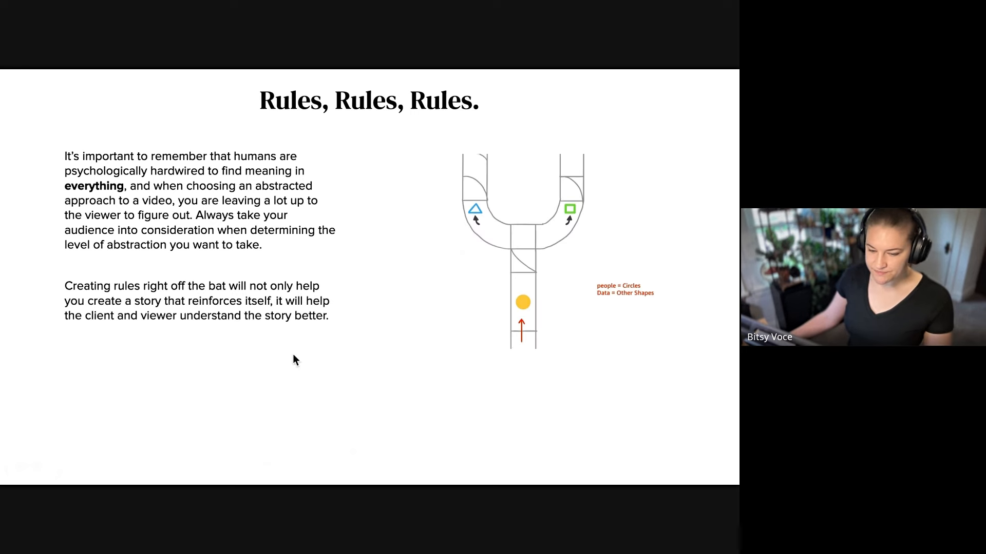
pyautogui.moveTo(403, 340)
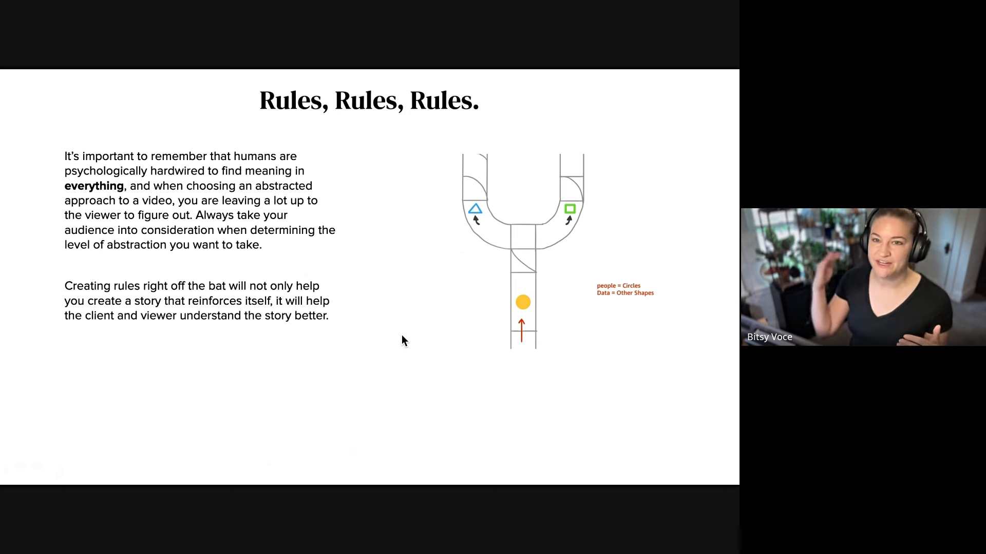
pyautogui.moveTo(459, 233)
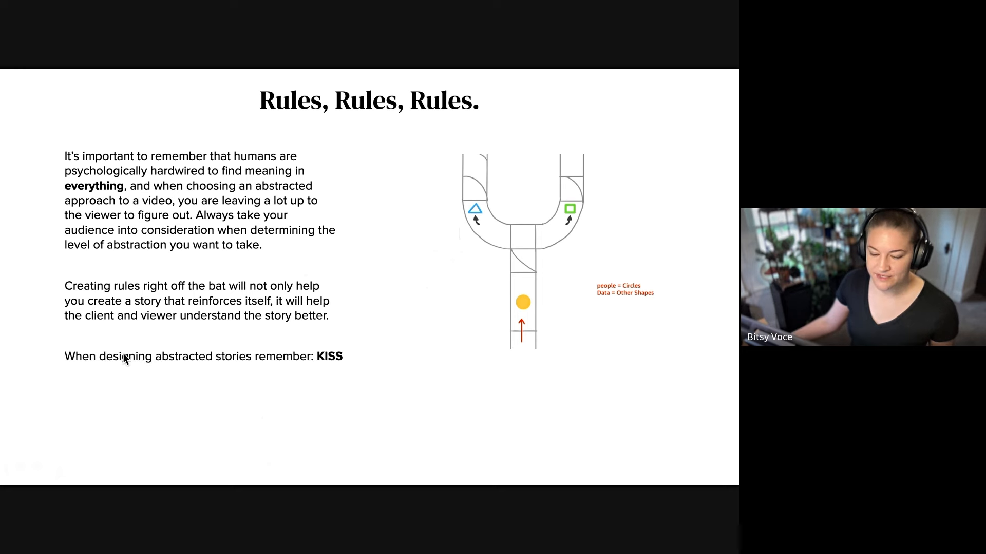
pyautogui.moveTo(368, 366)
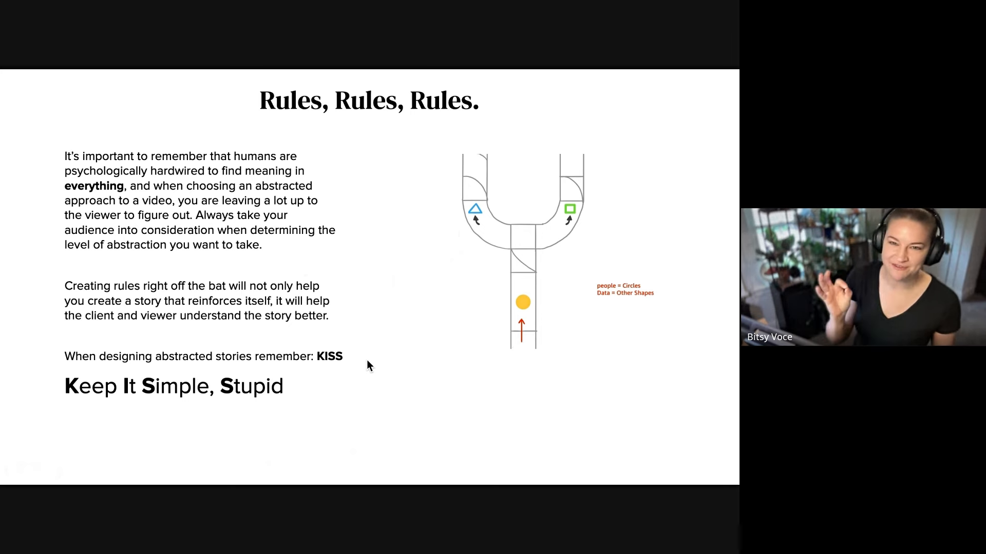
pyautogui.moveTo(337, 314)
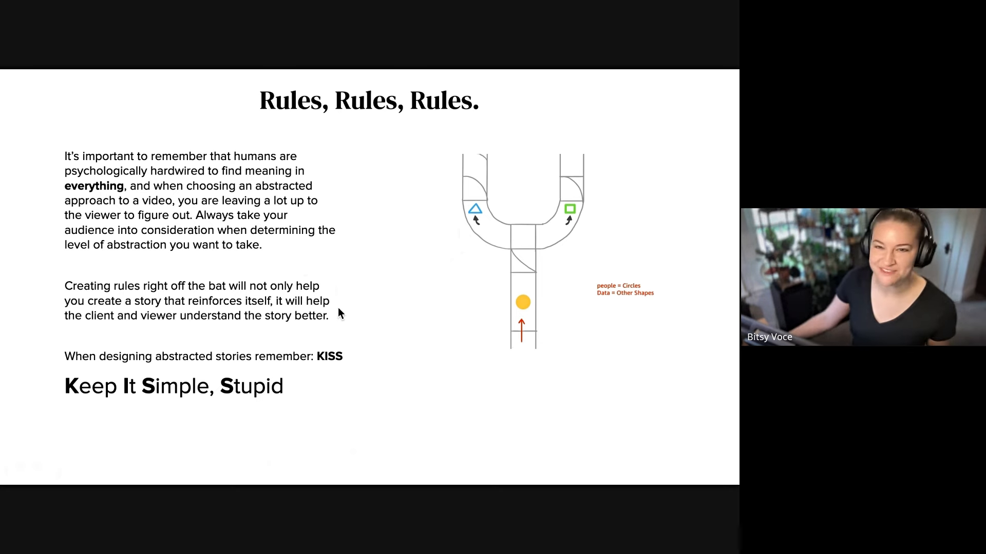
pyautogui.moveTo(349, 333)
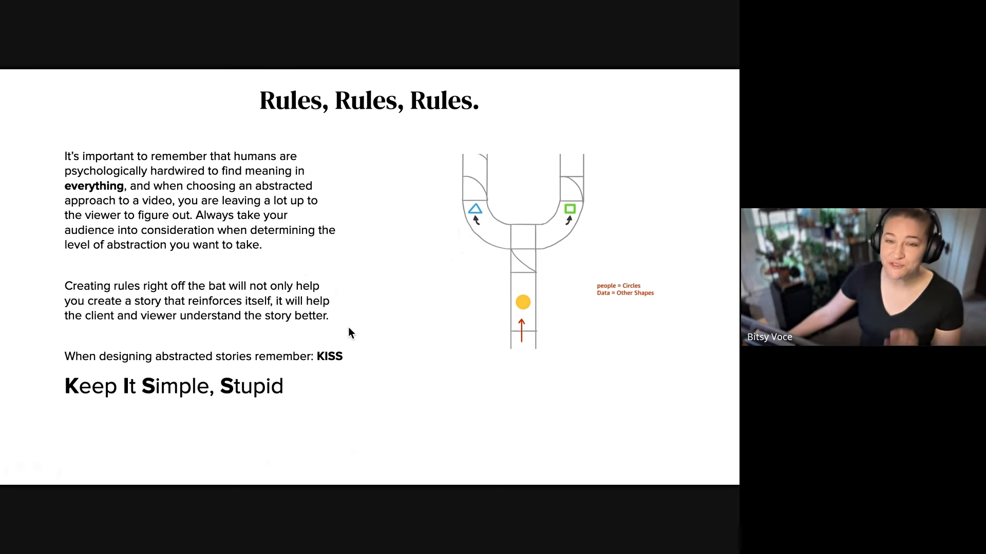
pyautogui.moveTo(335, 329)
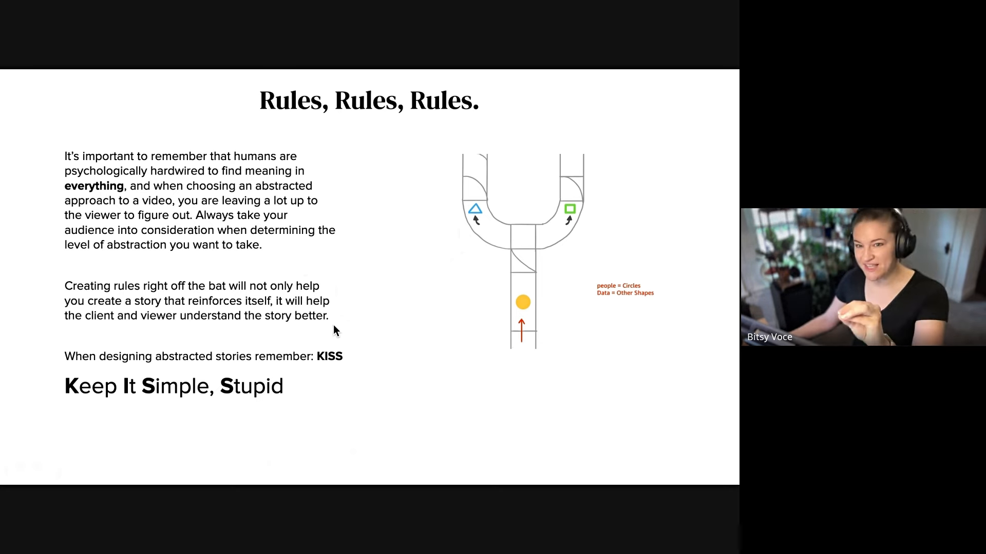
pyautogui.moveTo(357, 340)
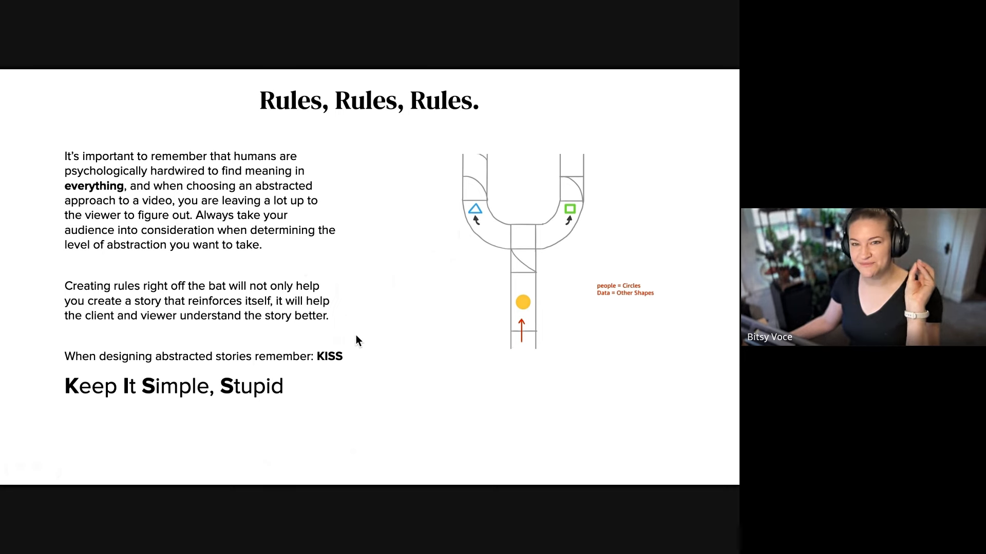
pyautogui.moveTo(436, 324)
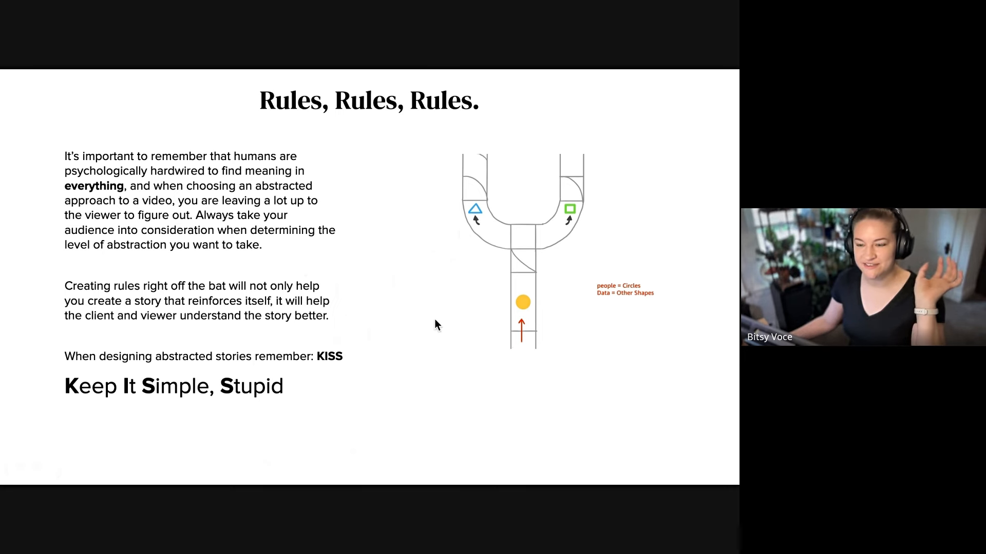
pyautogui.moveTo(415, 320)
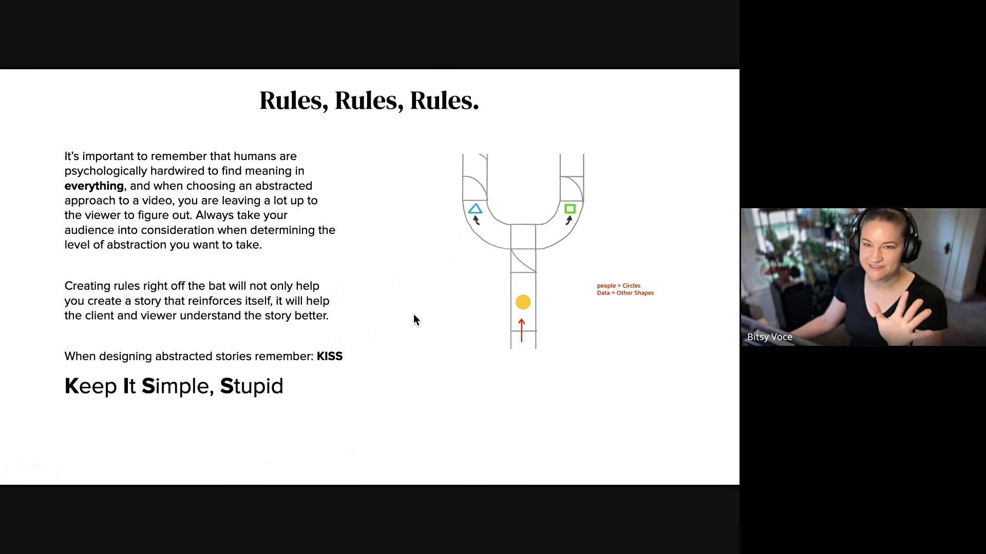
pyautogui.moveTo(398, 316)
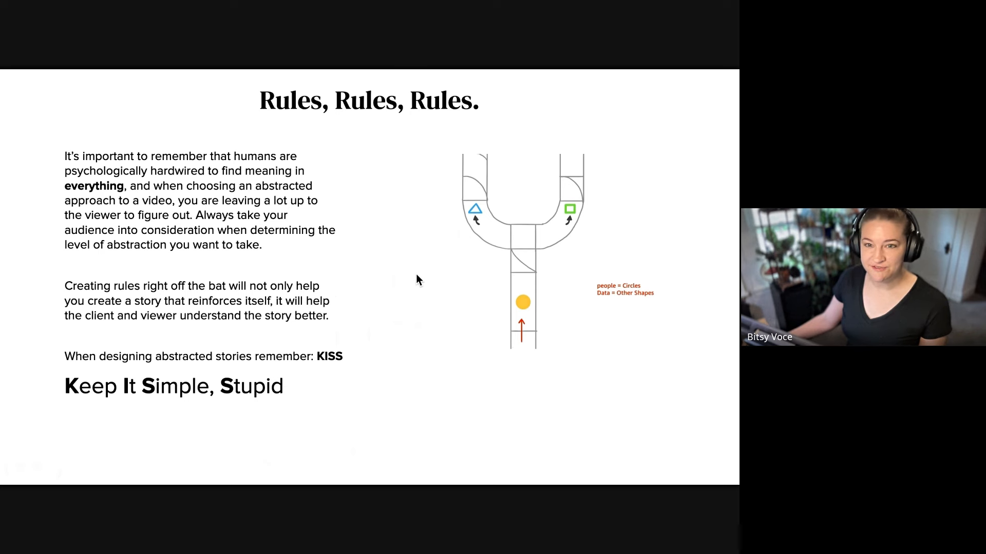
pyautogui.moveTo(449, 284)
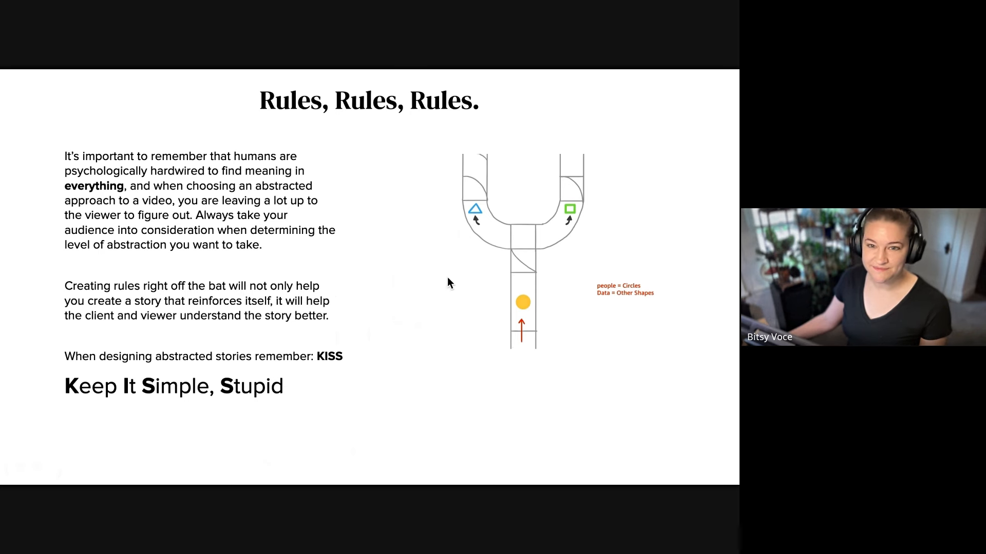
pyautogui.moveTo(357, 197)
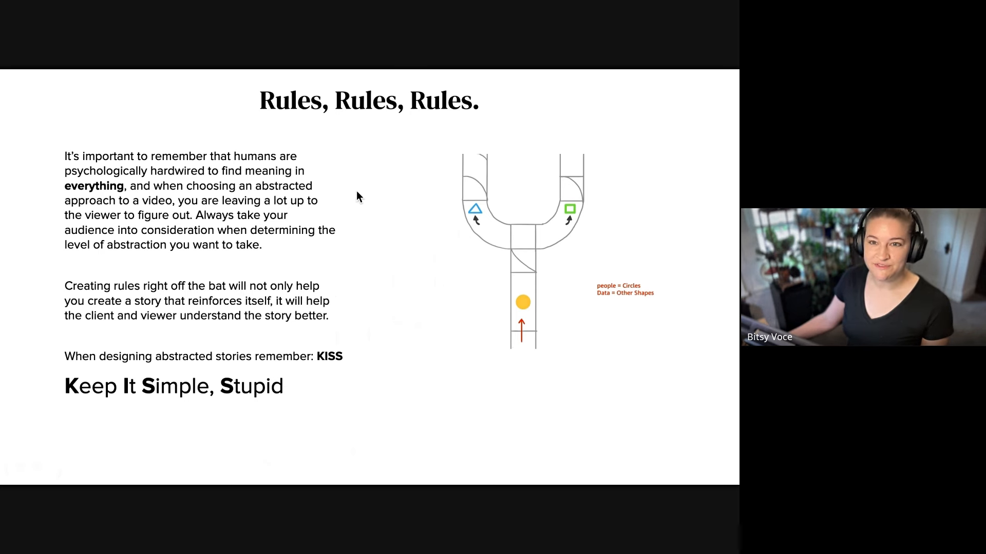
pyautogui.moveTo(326, 343)
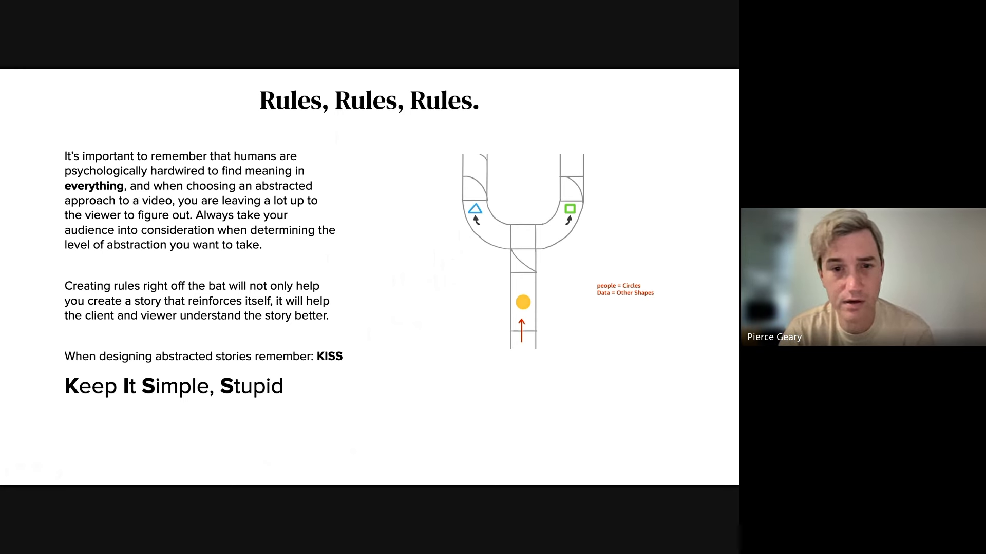
pyautogui.moveTo(318, 377)
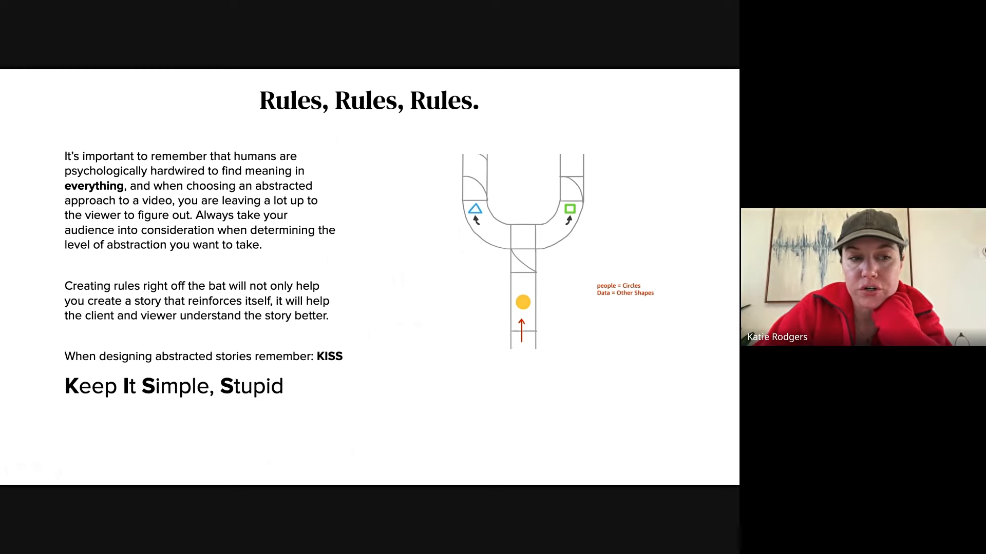
pyautogui.moveTo(352, 125)
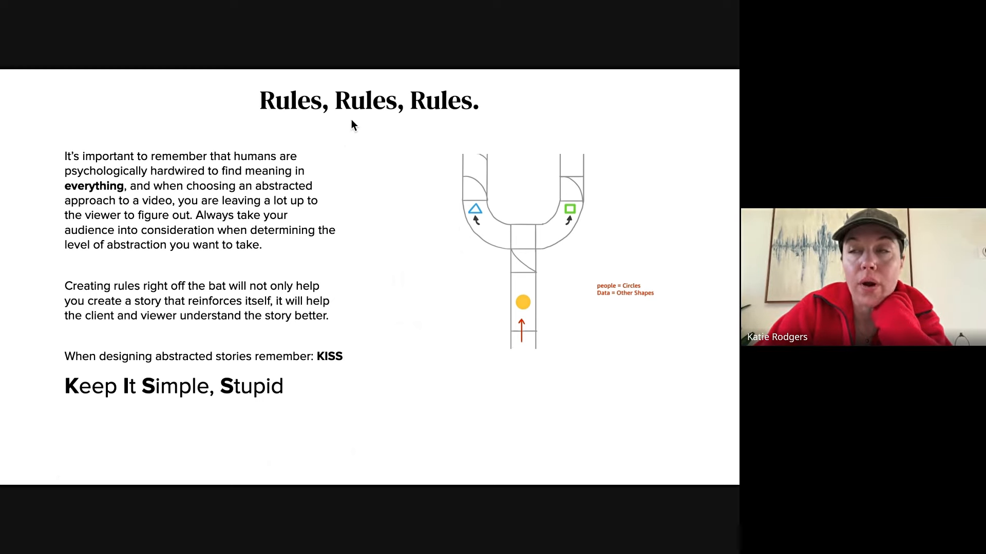
pyautogui.moveTo(345, 153)
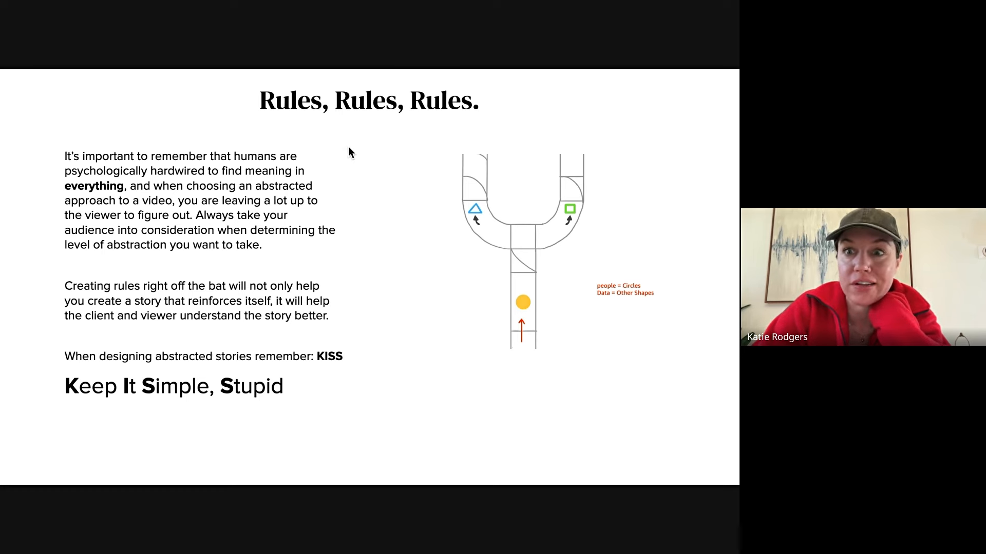
pyautogui.moveTo(351, 130)
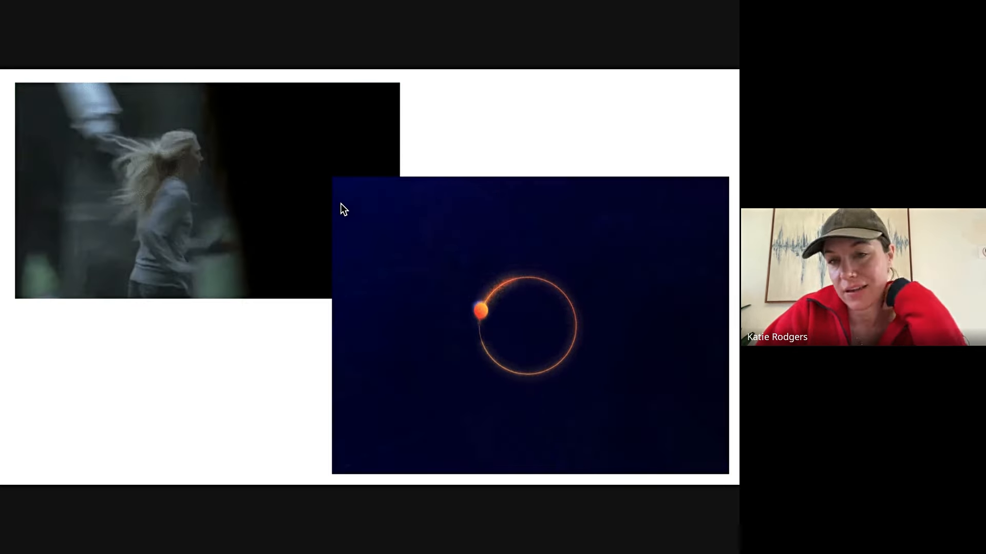
pyautogui.moveTo(50, 264)
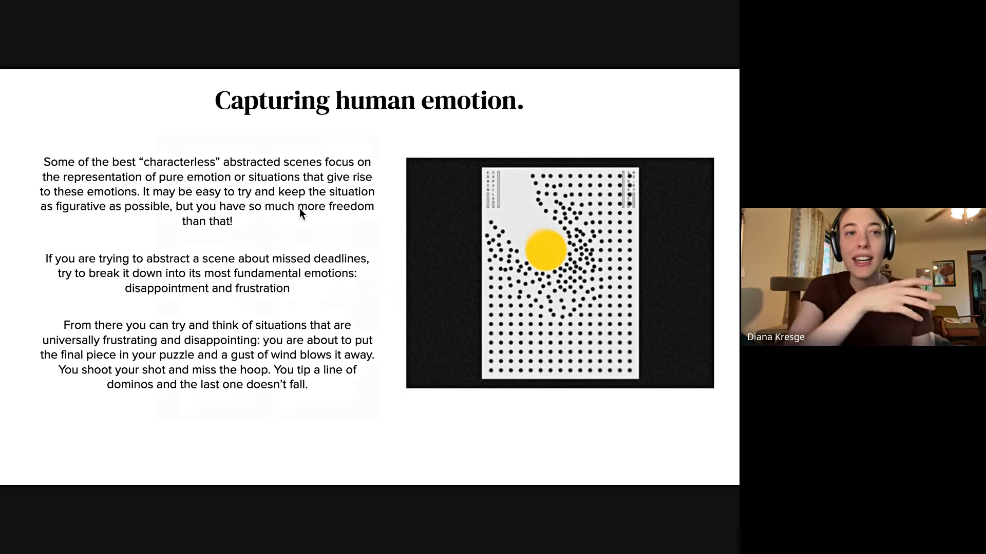
pyautogui.moveTo(439, 188)
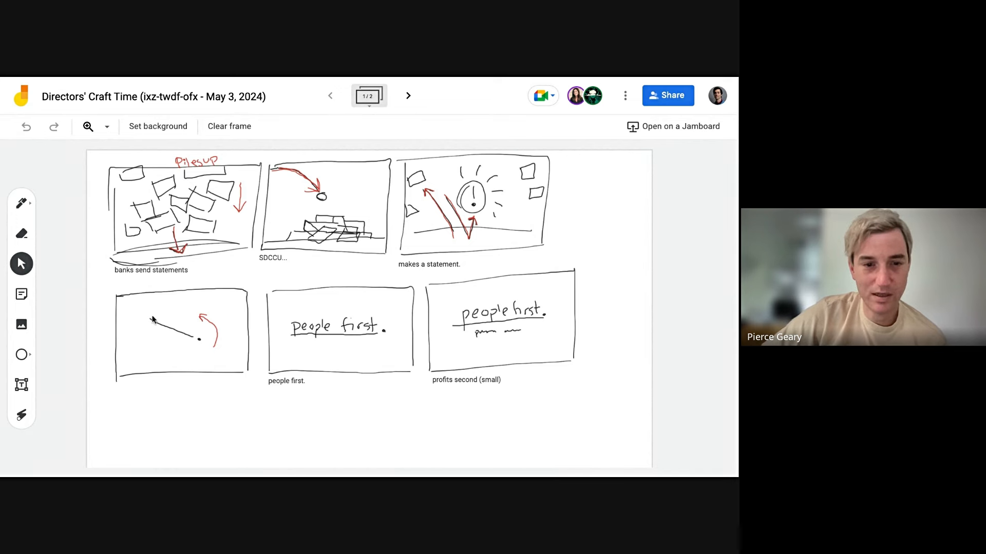
pyautogui.moveTo(315, 346)
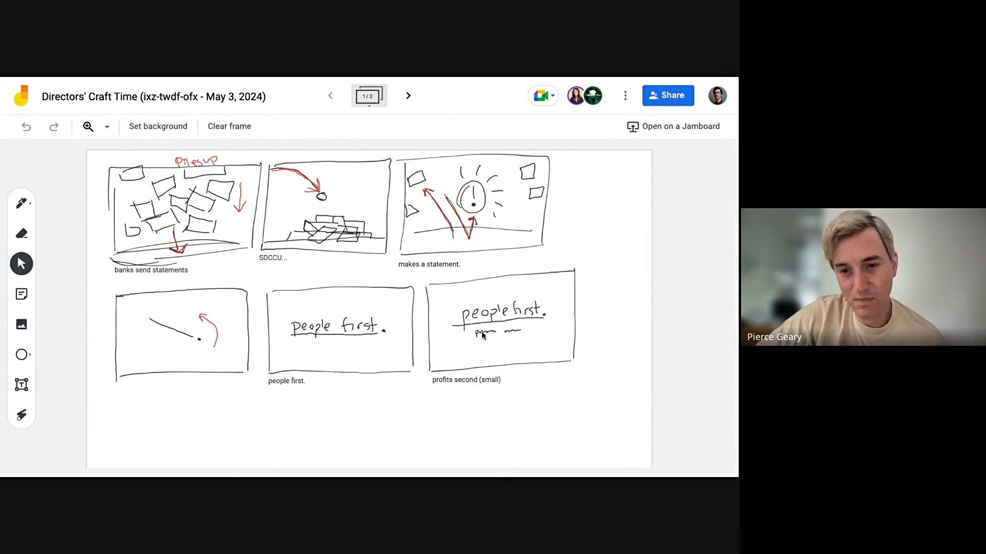
pyautogui.moveTo(184, 79)
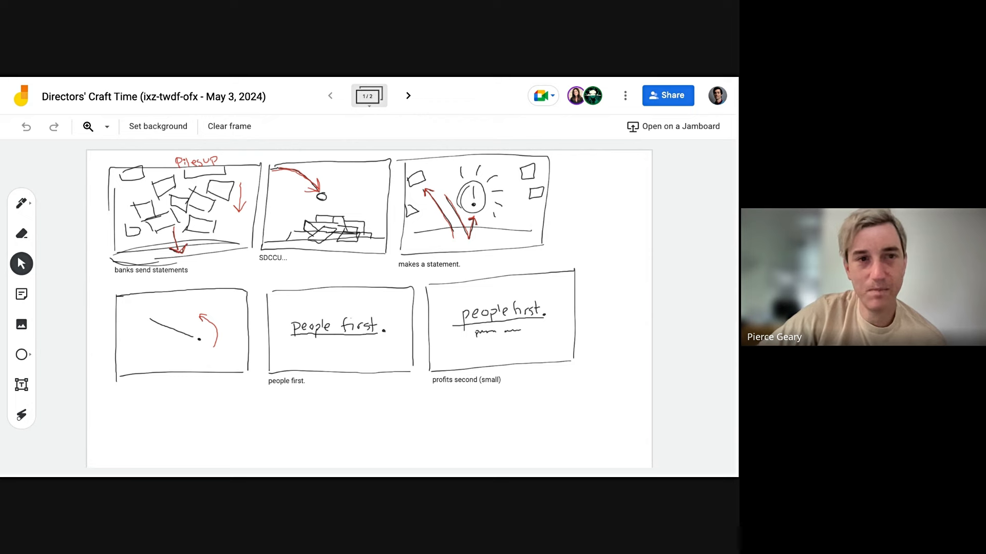
# Step: Advance to frame 2/2 showing the 'we support nonprofits' and 'throughout souther california' panels
pyautogui.click(408, 95)
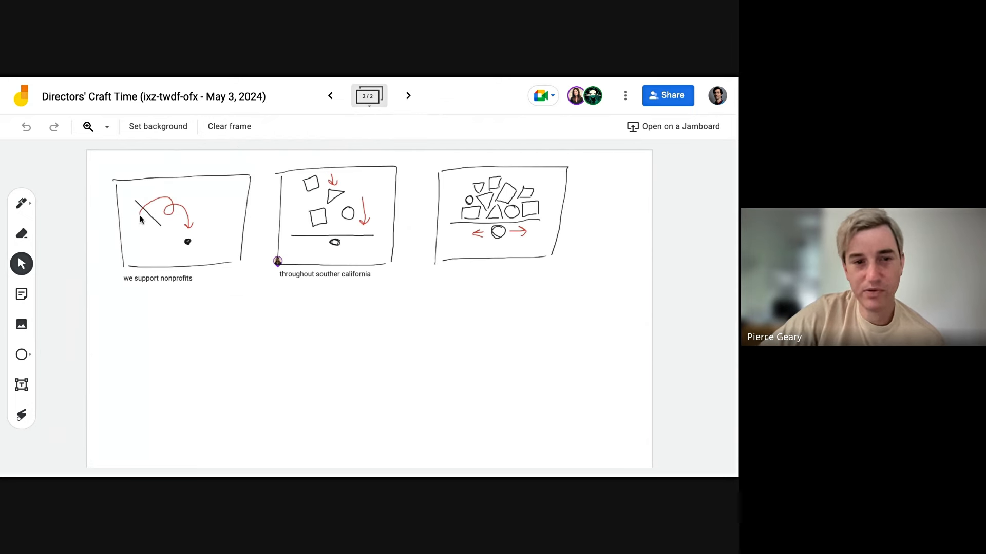
pyautogui.moveTo(198, 213)
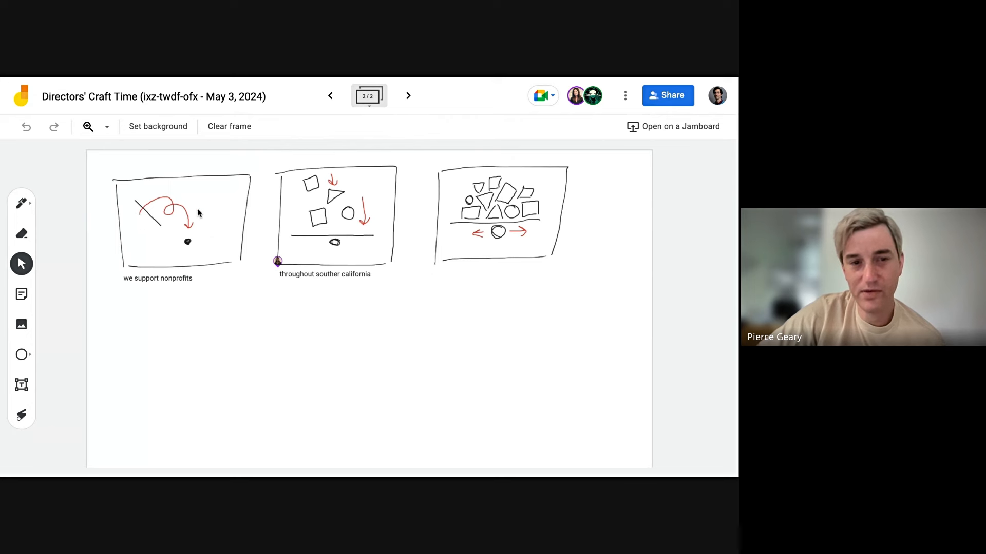
pyautogui.moveTo(345, 245)
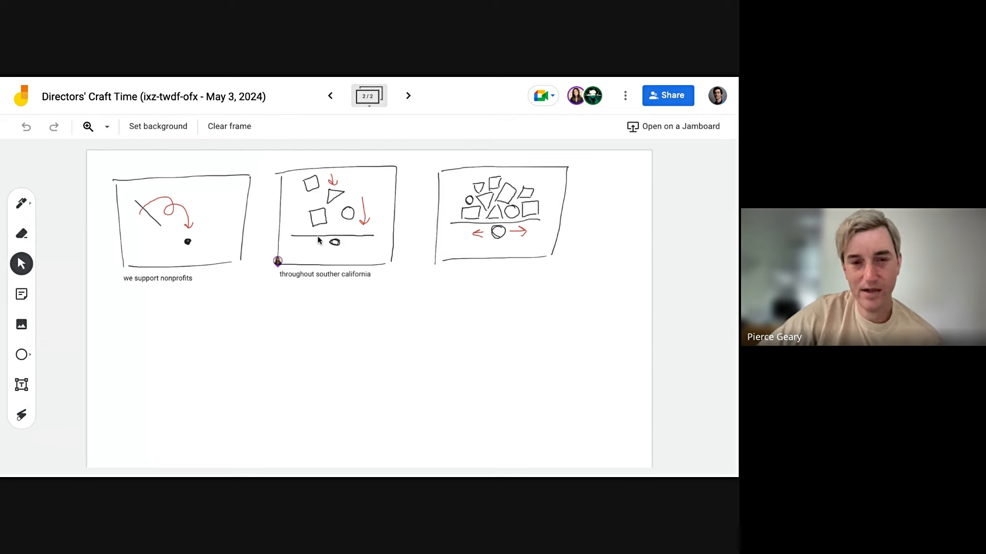
pyautogui.moveTo(203, 79)
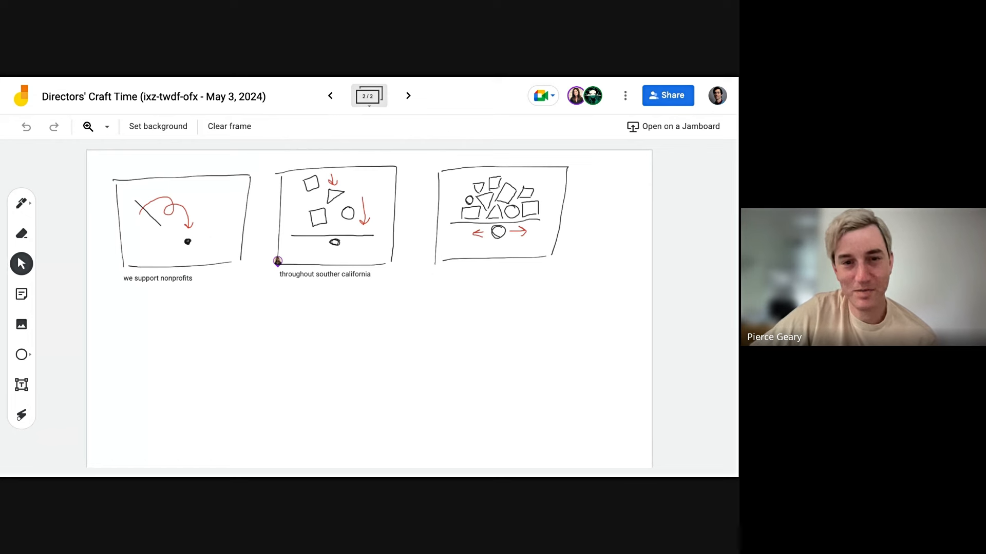
pyautogui.moveTo(340, 244)
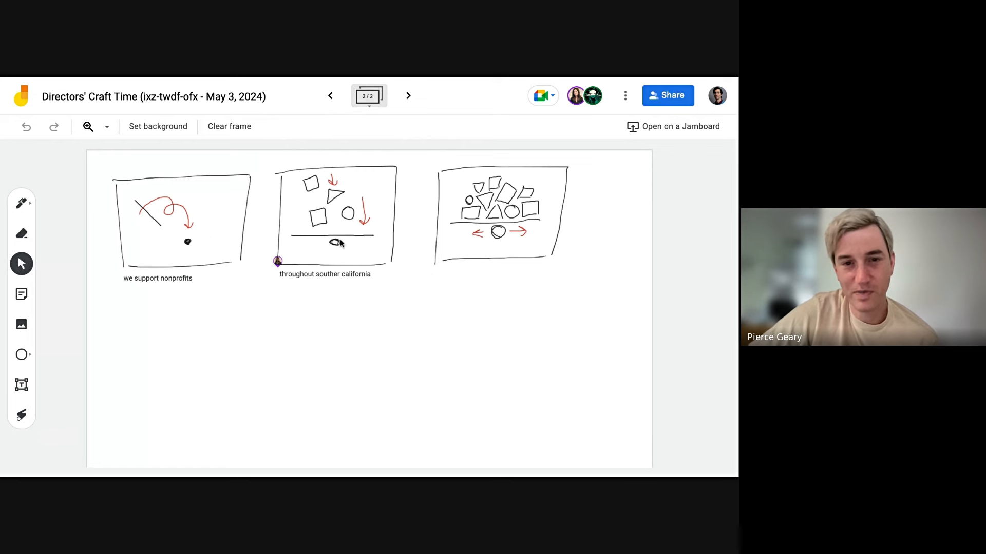
pyautogui.moveTo(299, 80)
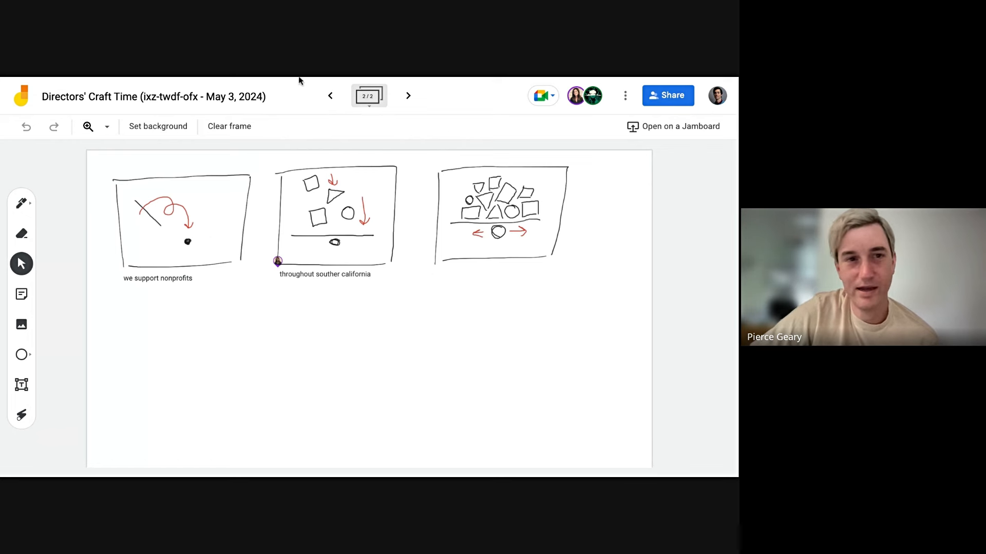
pyautogui.moveTo(299, 80)
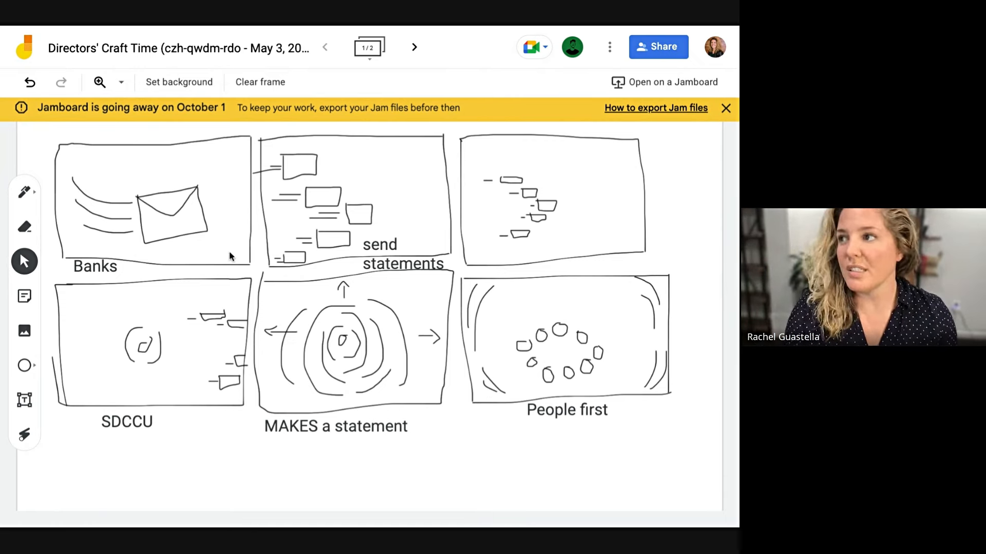
# Step: Switch to the second team's Jamboard (czh-qwdm-rdo) at frame 1/2 reading Banks, send statements, SDCCU, MAKES a statement, People first
pyautogui.click(414, 46)
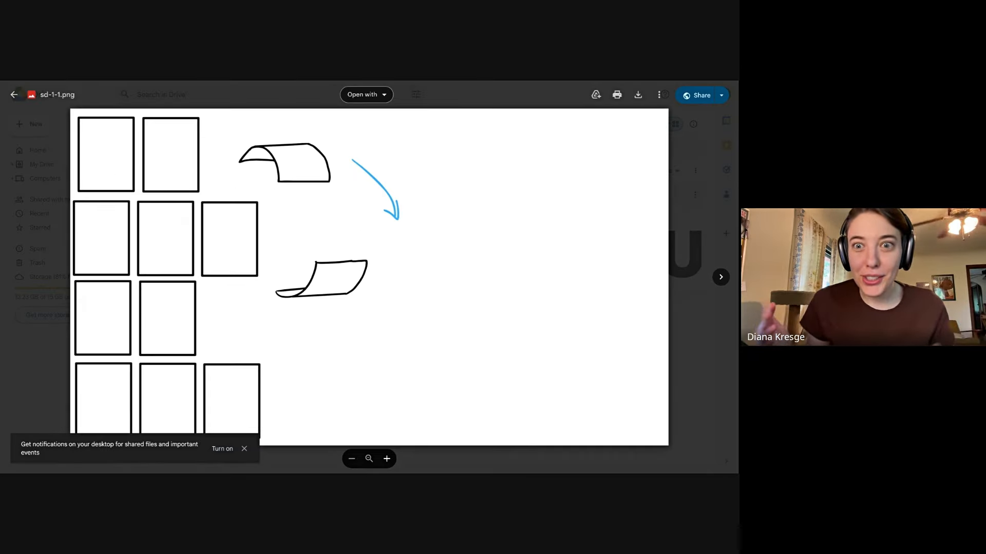
# Step: Advance the Drive preview from sd-1-1.png through the storyboard images to sd-1-8.png
pyautogui.click(720, 277)
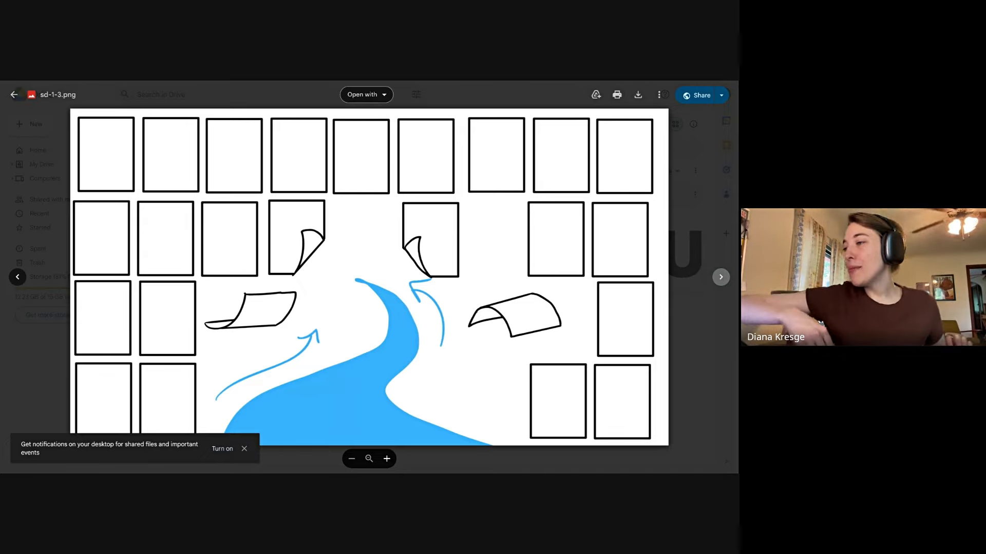
pyautogui.click(721, 276)
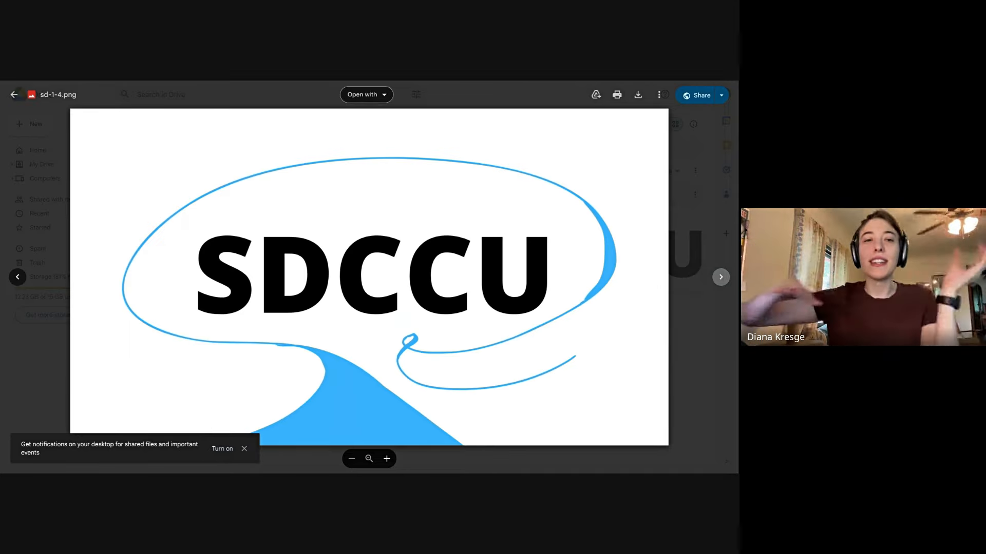
pyautogui.click(721, 276)
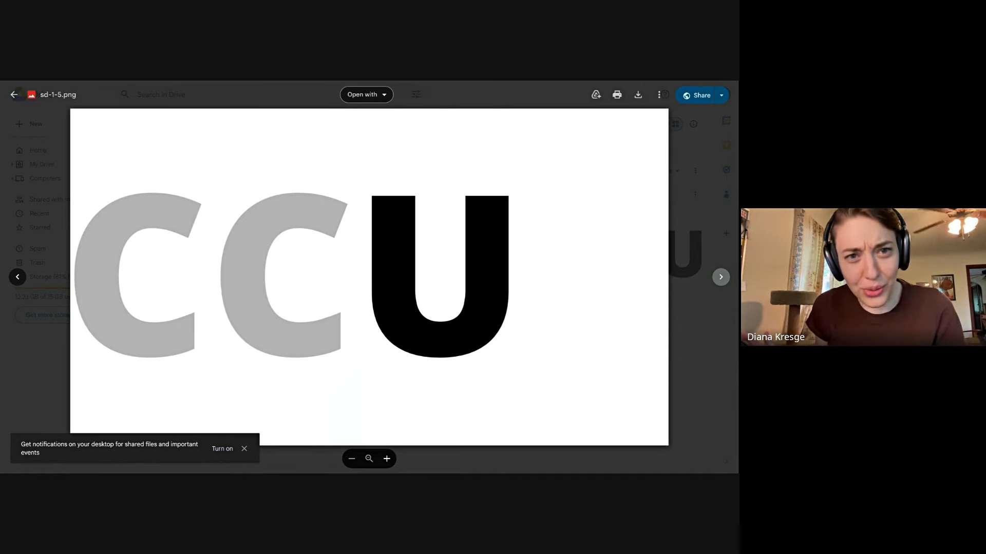
pyautogui.click(721, 276)
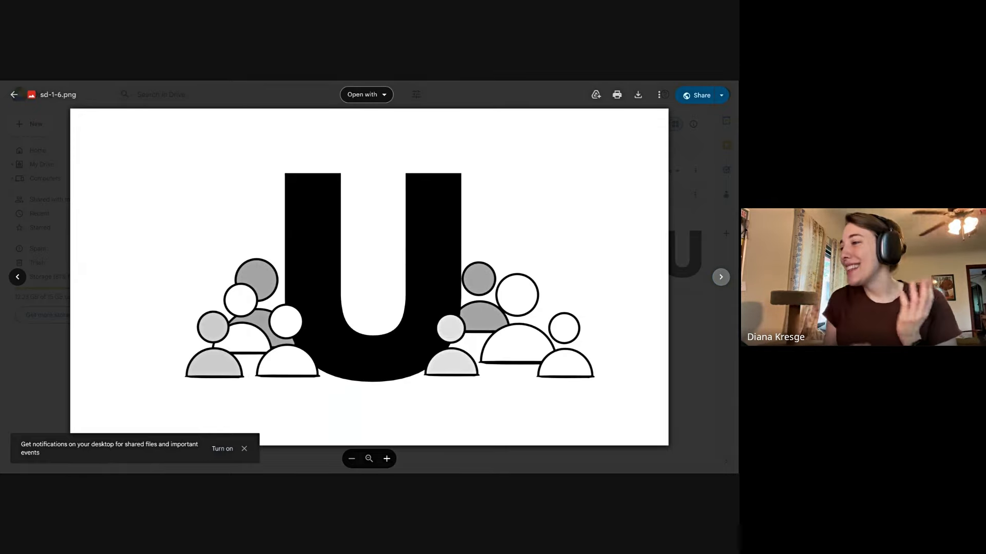
pyautogui.click(721, 276)
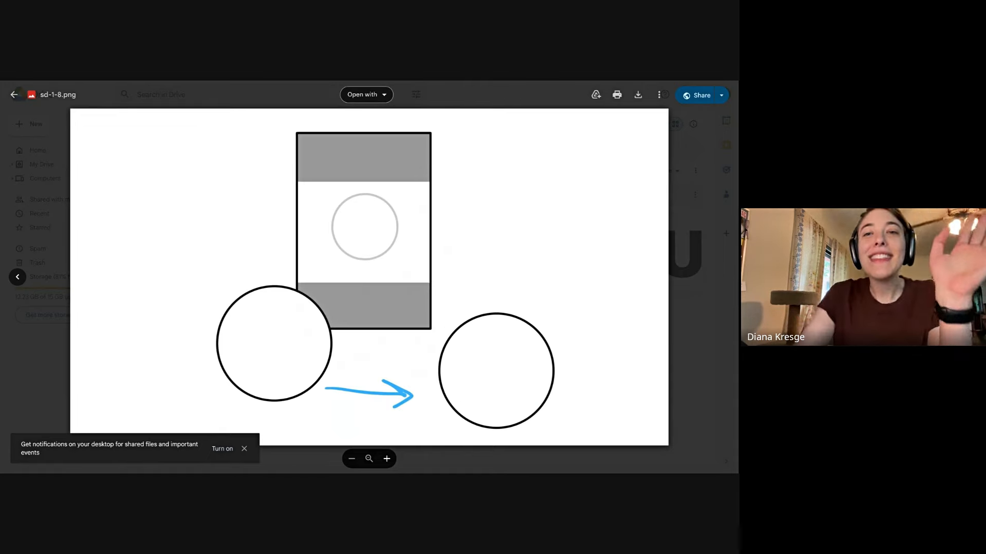